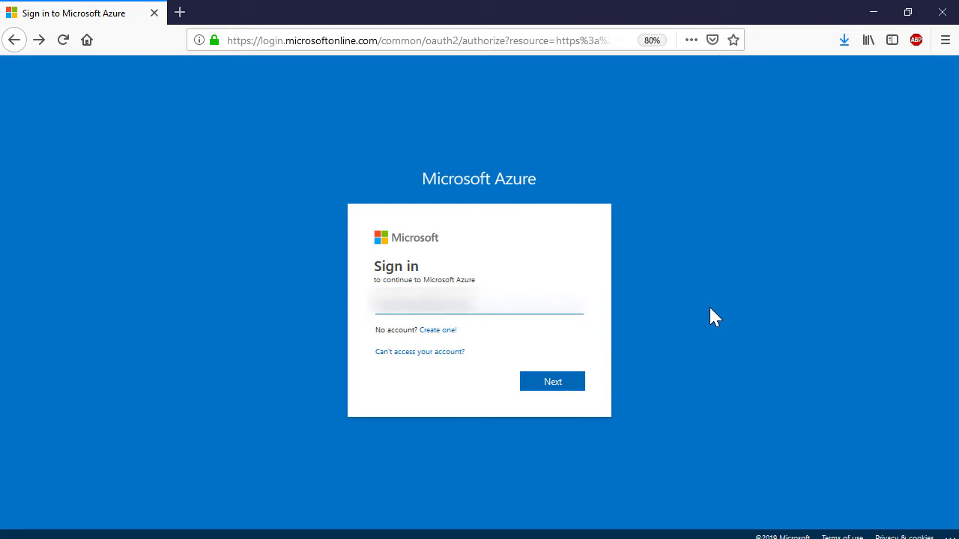
Sign in with the organizational account and password, choosing to stay signed in
click(551, 382)
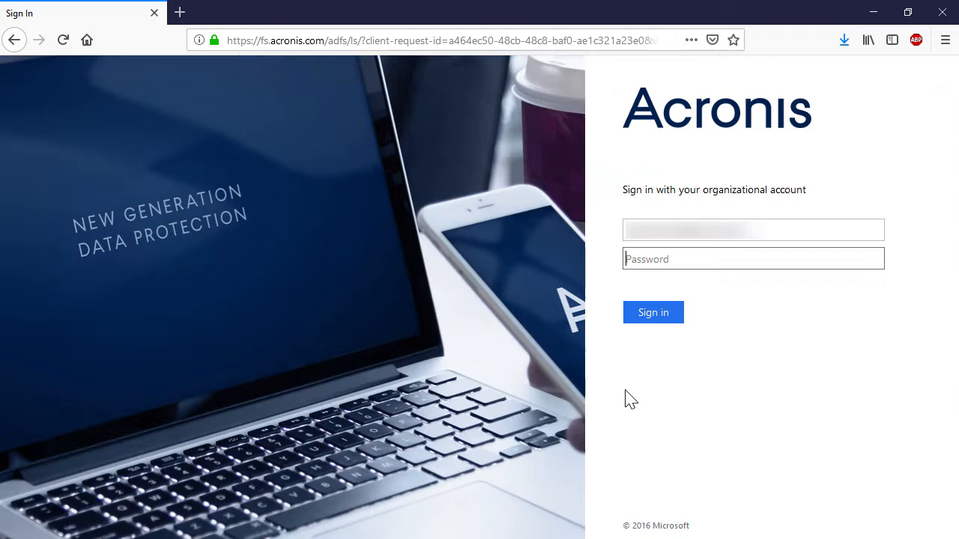
click(752, 258)
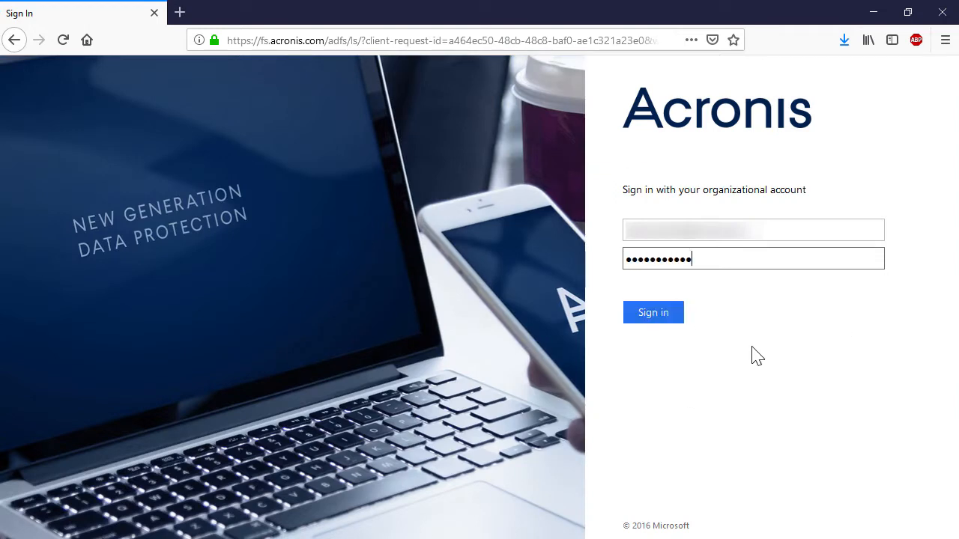
click(653, 313)
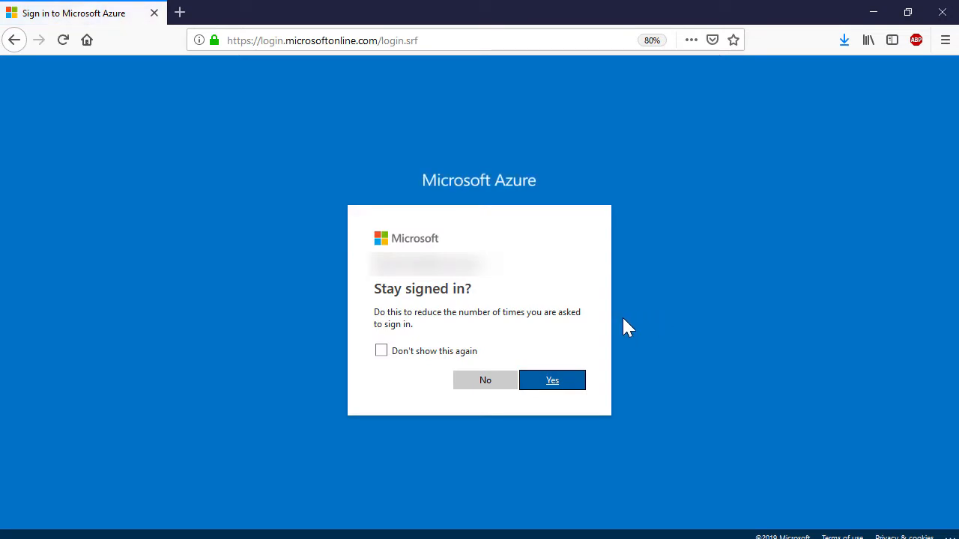
click(551, 381)
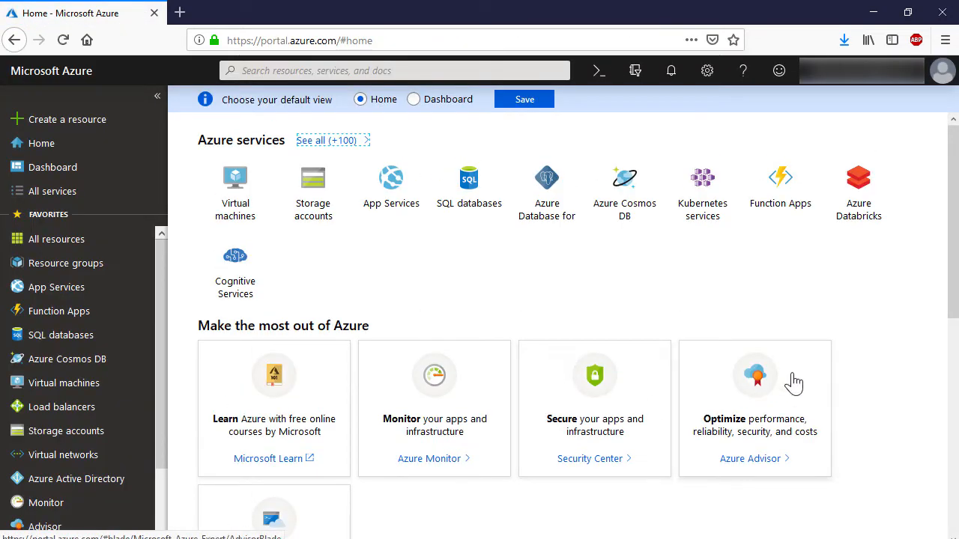
mouse_move(108, 243)
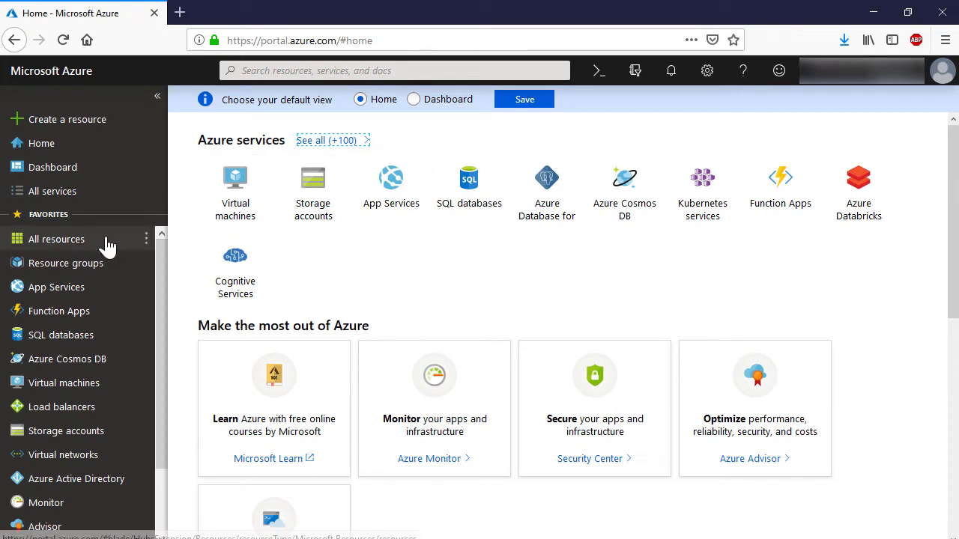
From All resources, add a resource and search the Marketplace for 'Acronis' to reach Acronis Backup Gateway
click(57, 239)
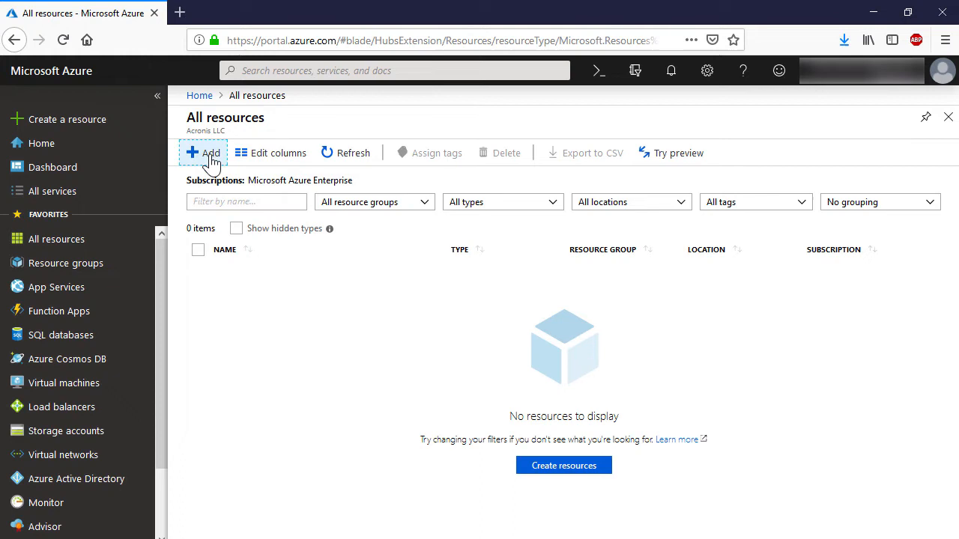
click(204, 153)
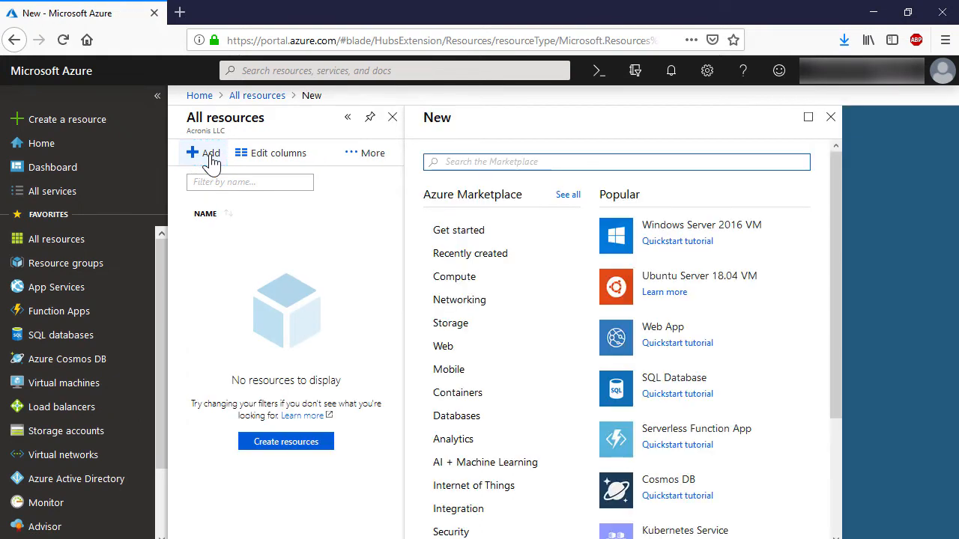
mouse_move(493, 174)
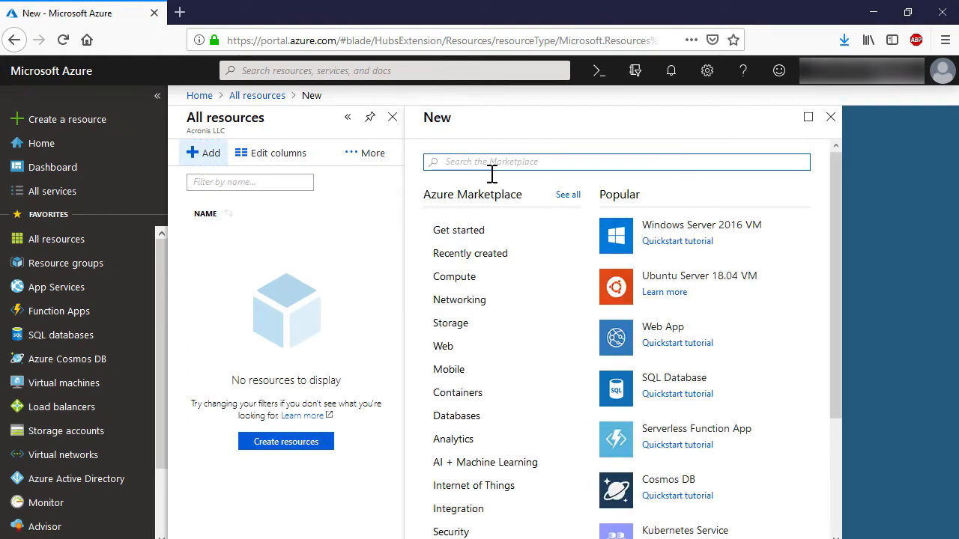
text(Acronis)
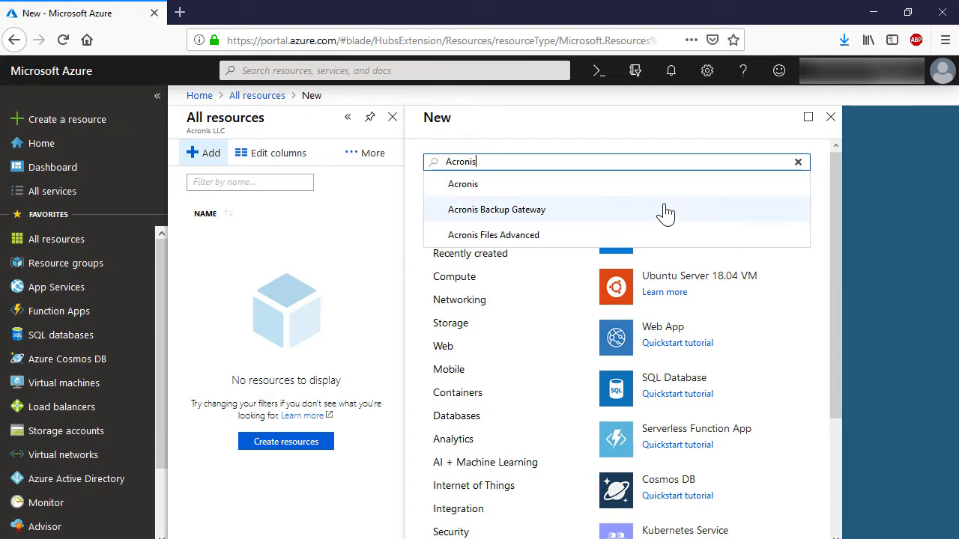
click(496, 209)
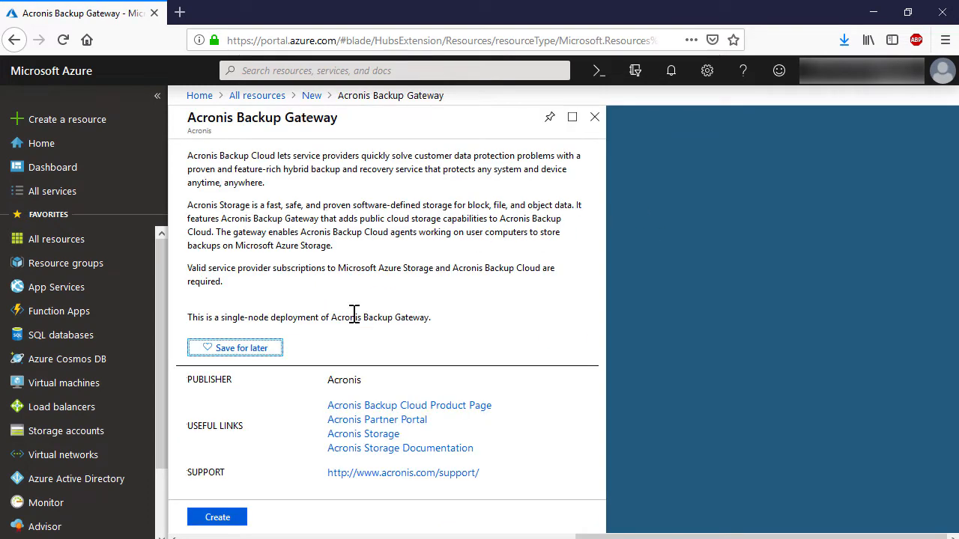
mouse_move(216, 517)
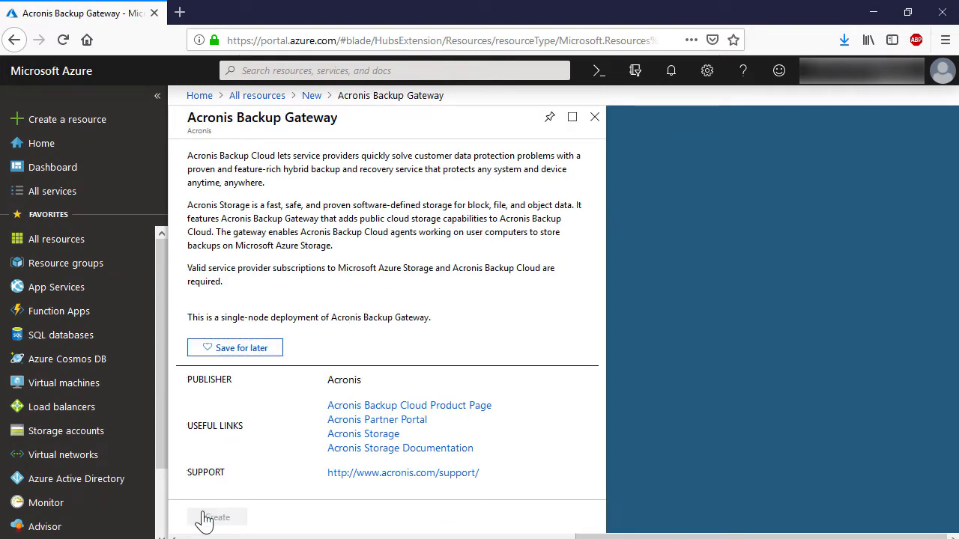
Start creating the gateway with user name bahringer-backup-gateway and its password
click(216, 518)
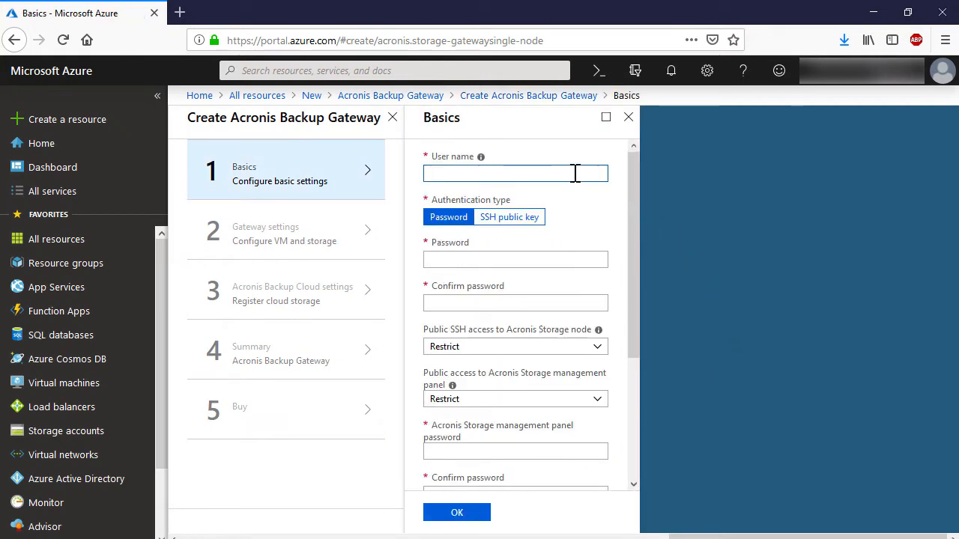
text(bahringer-backup-gateway)
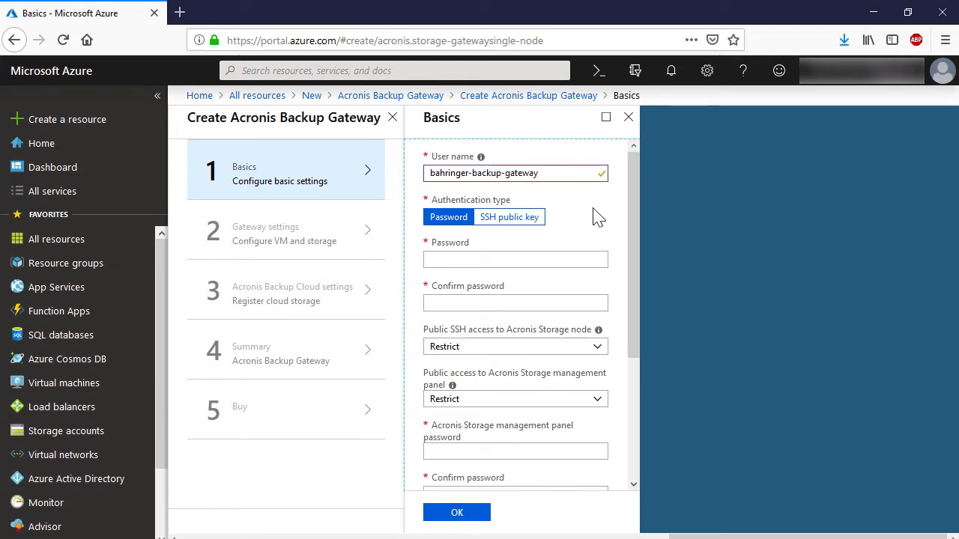
click(515, 259)
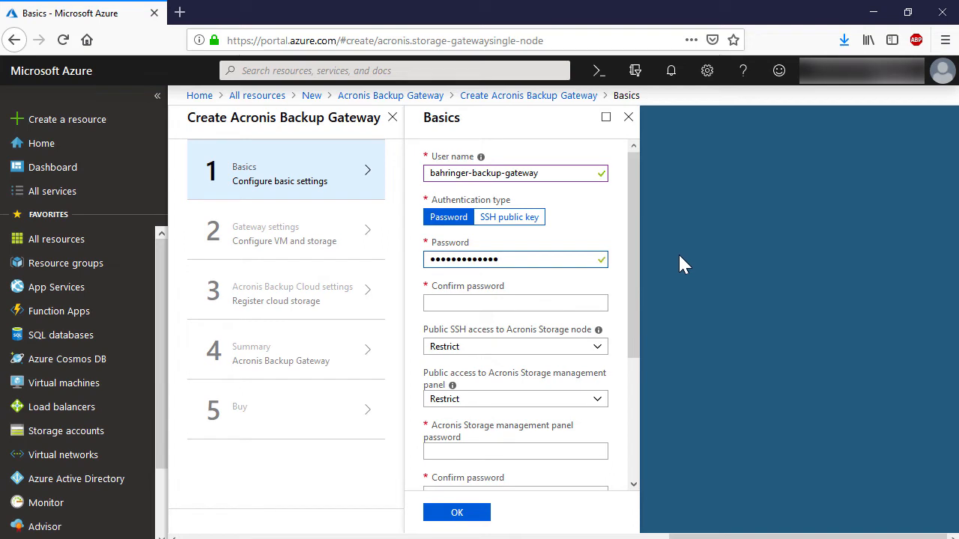
text(••••••)
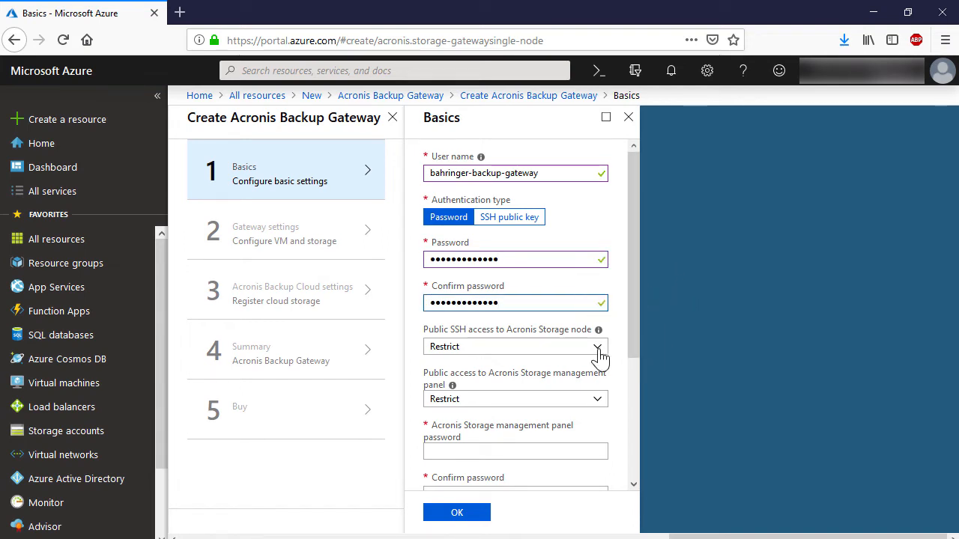
mouse_move(687, 390)
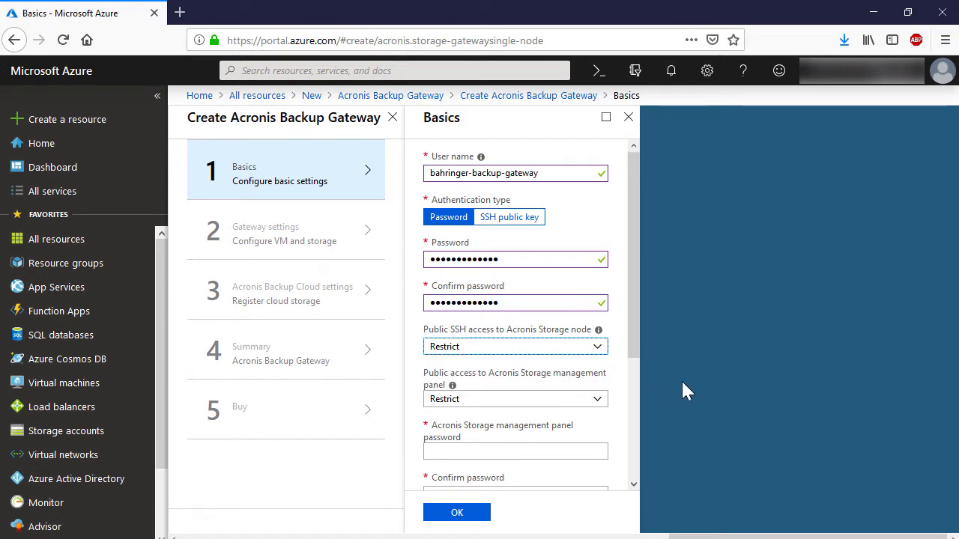
Allow management panel access, confirm its password, and begin a new resource group
click(516, 398)
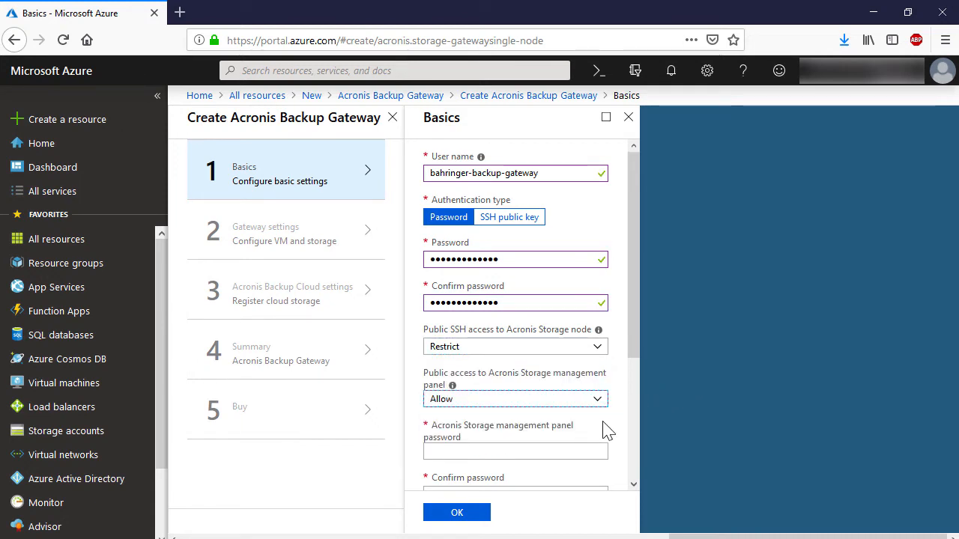
scroll(down, 3)
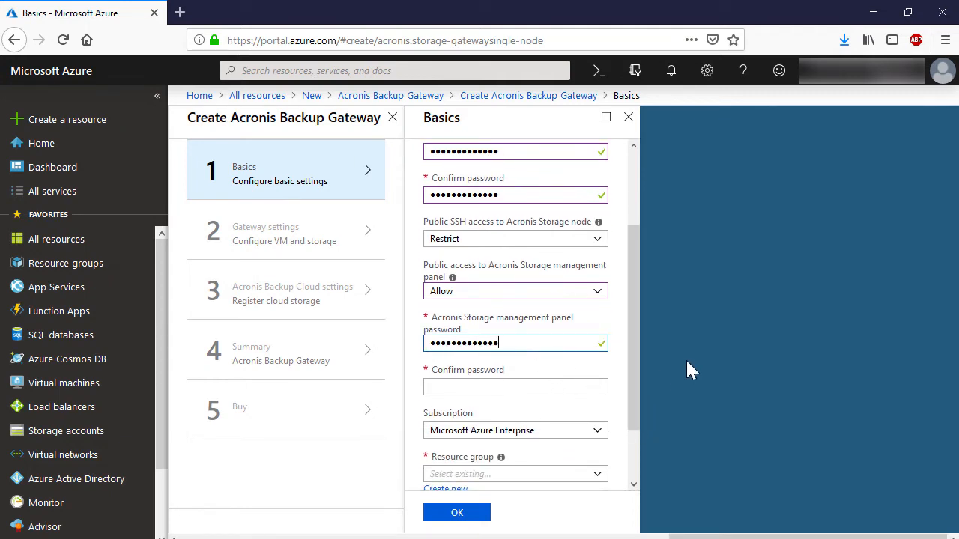
click(515, 386)
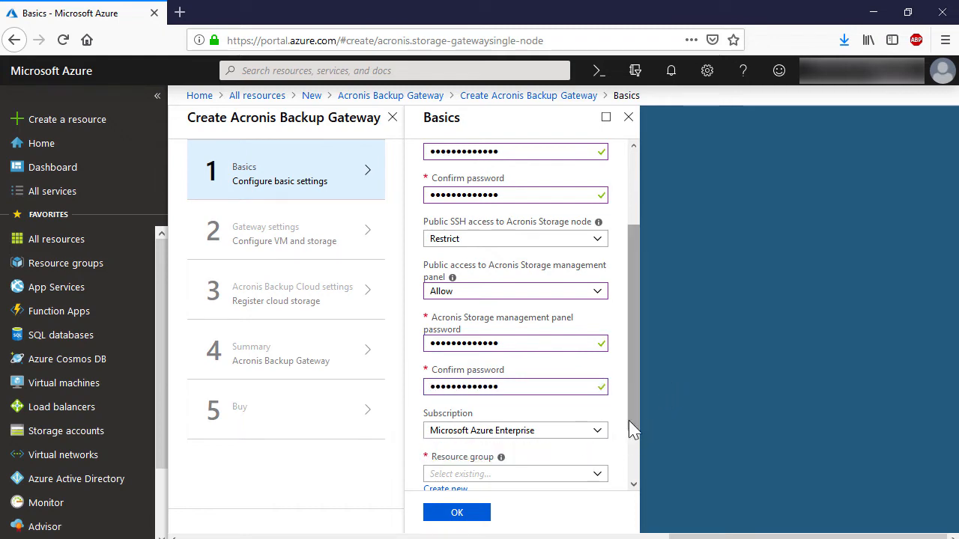
scroll(down, 3)
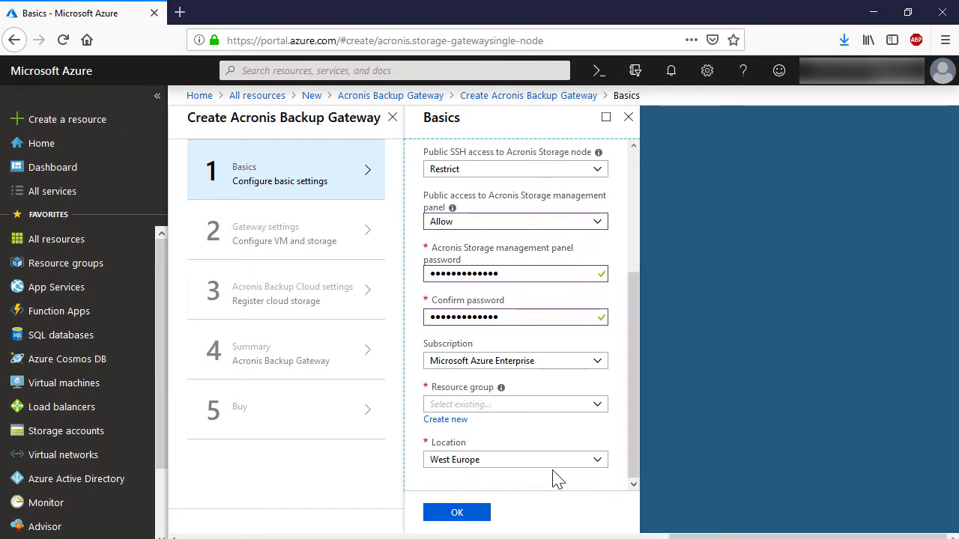
click(445, 420)
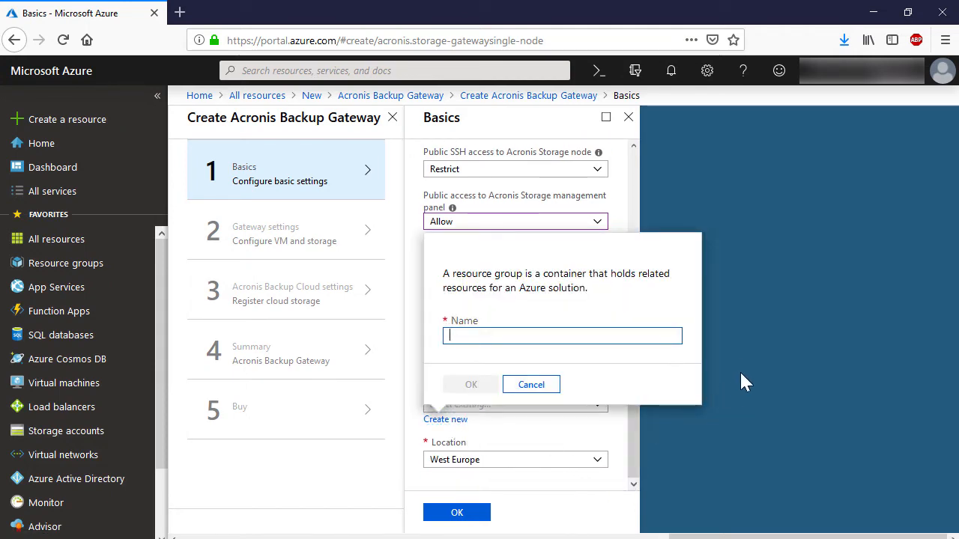
mouse_move(733, 366)
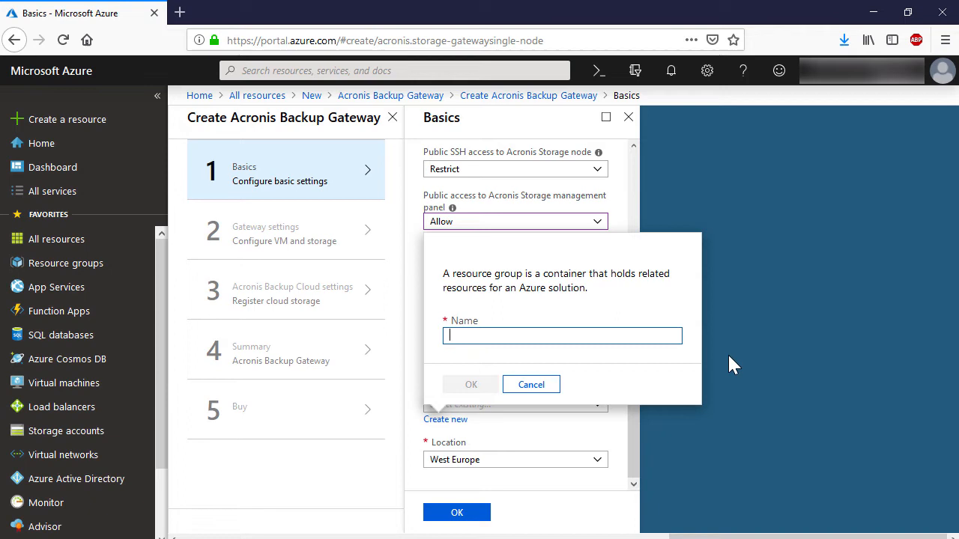
Name the new resource group bahringer-resource-group and confirm the Basics settings
text(bahringer-resource-group)
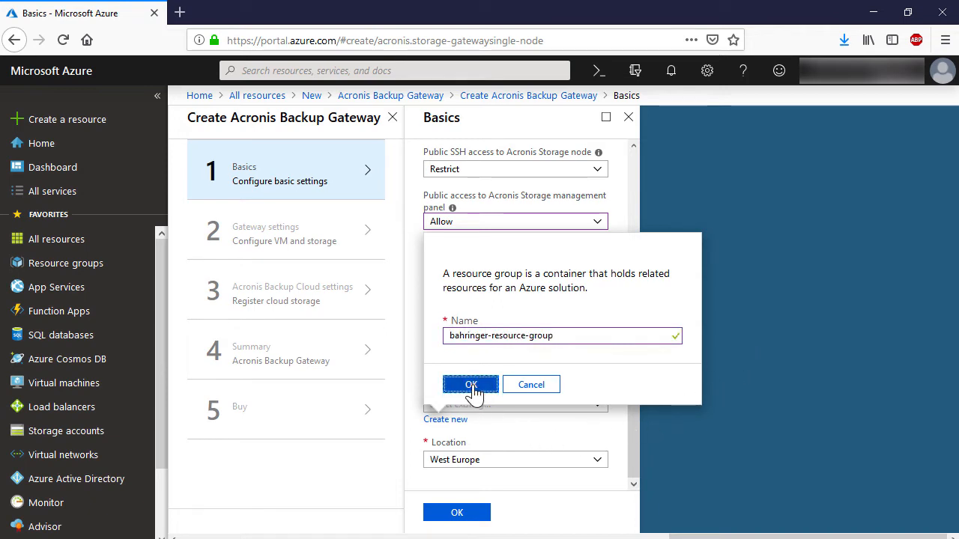
click(471, 383)
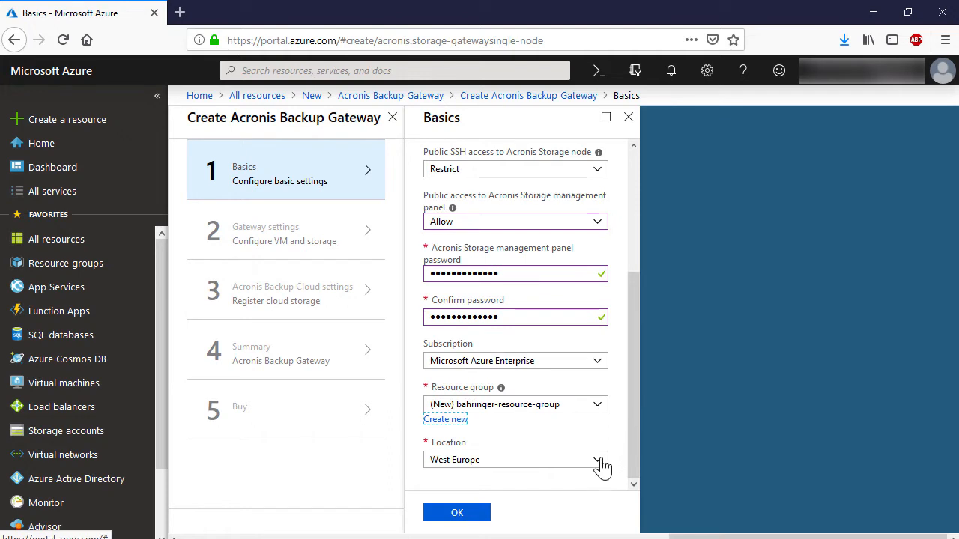
mouse_move(512, 397)
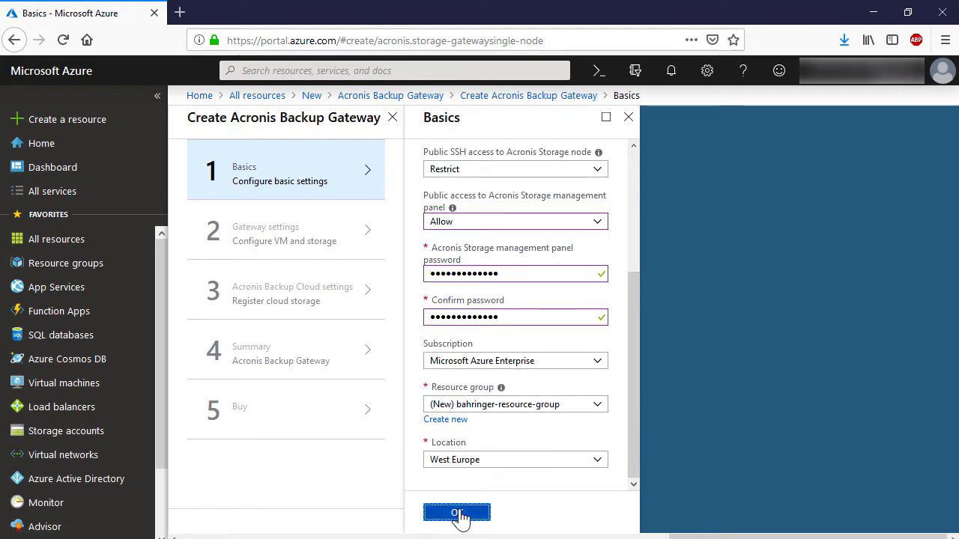
click(457, 512)
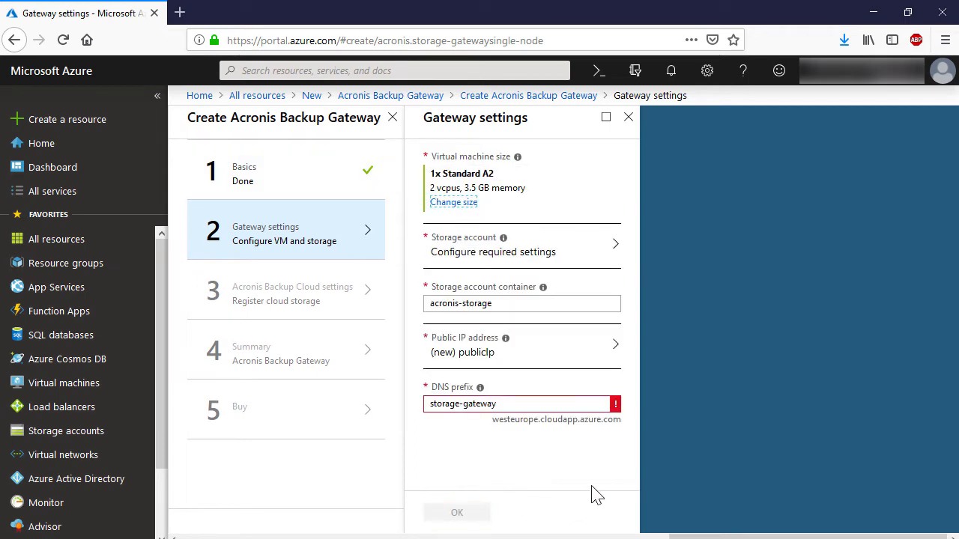
mouse_move(711, 438)
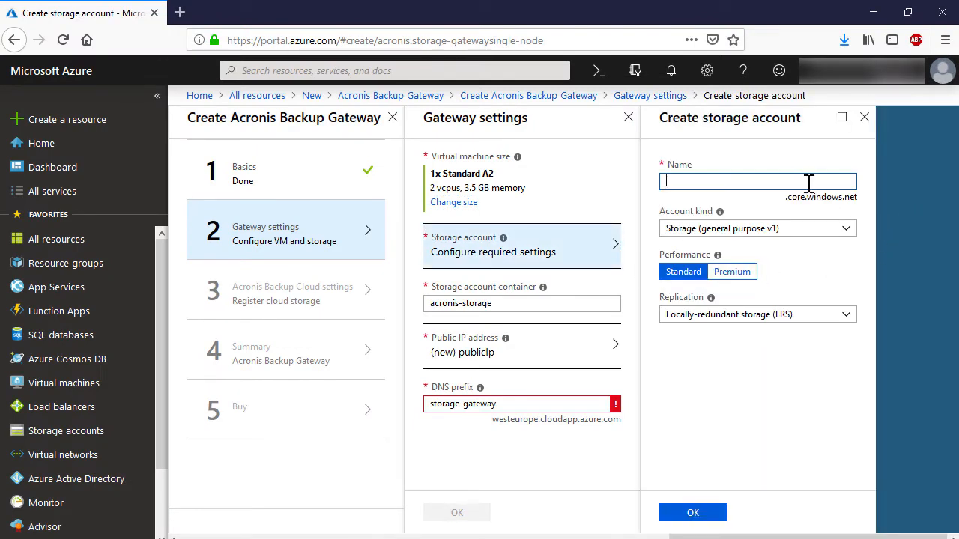
Create storage account bahringerstorageaccount with locally-redundant replication
text(bahringerstorag)
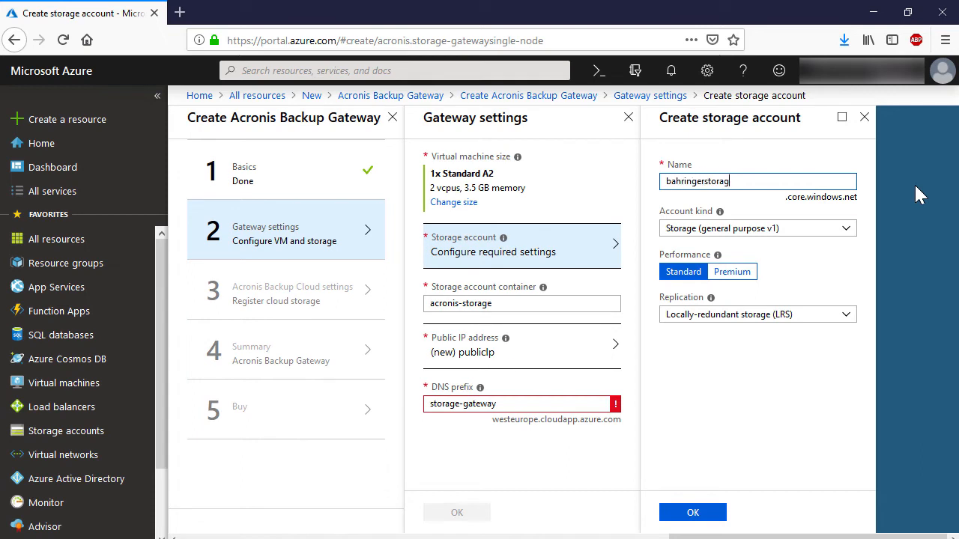
text(eaccount)
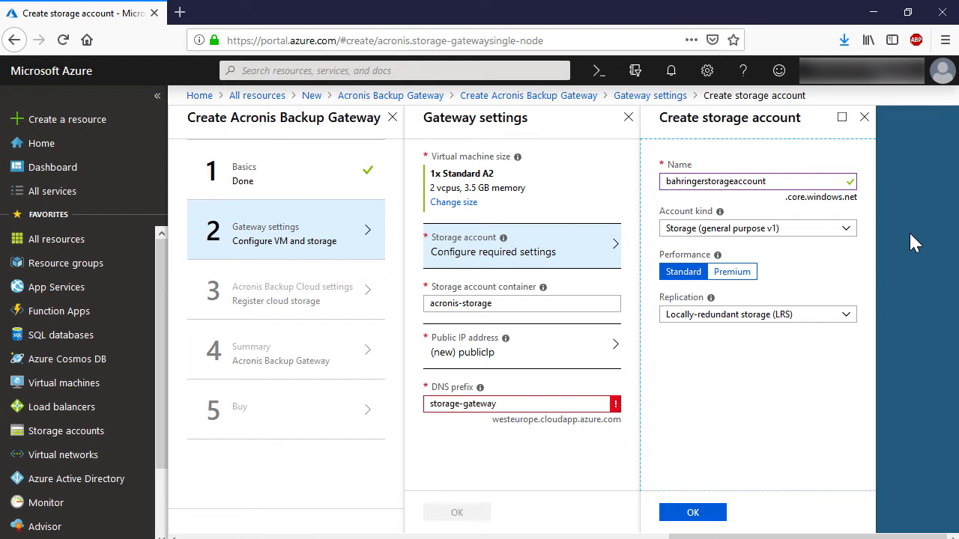
click(757, 228)
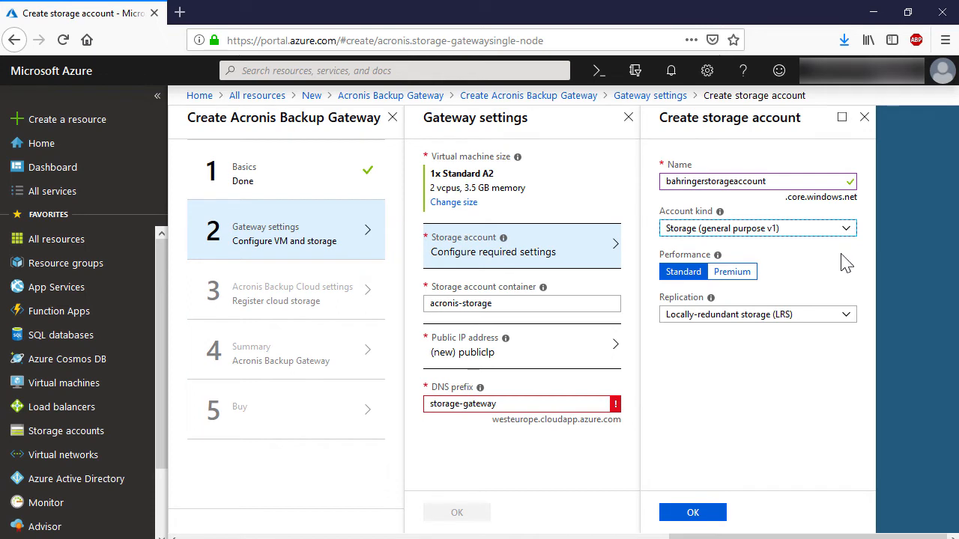
click(758, 315)
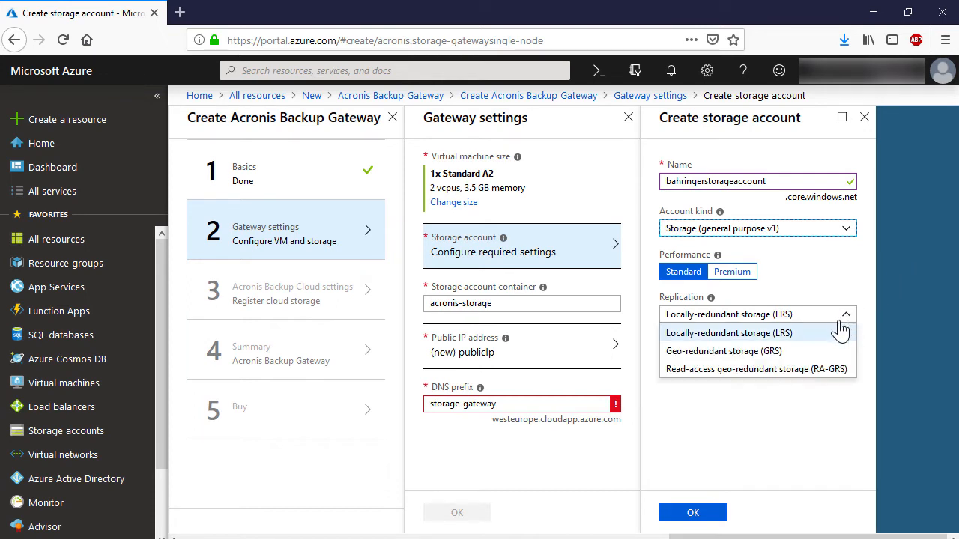
click(726, 332)
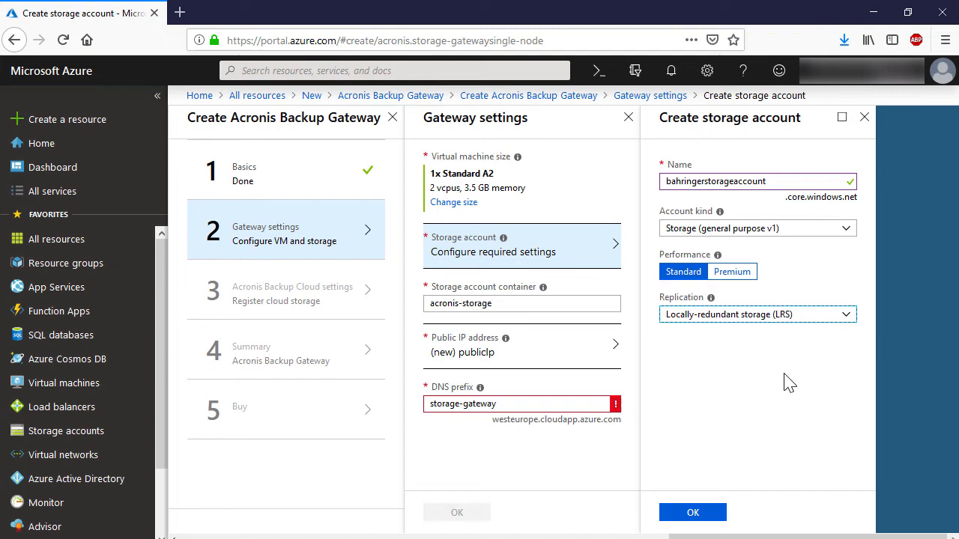
click(692, 512)
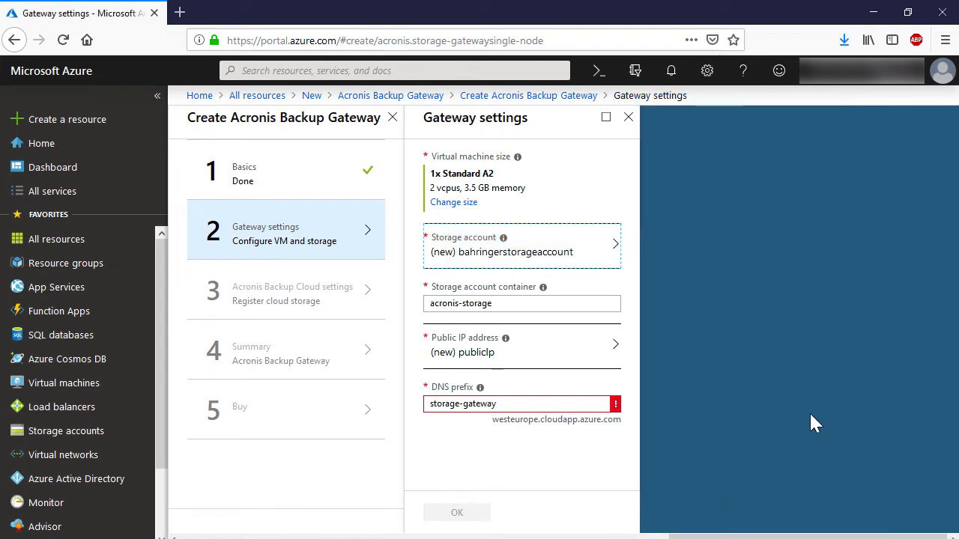
mouse_move(607, 303)
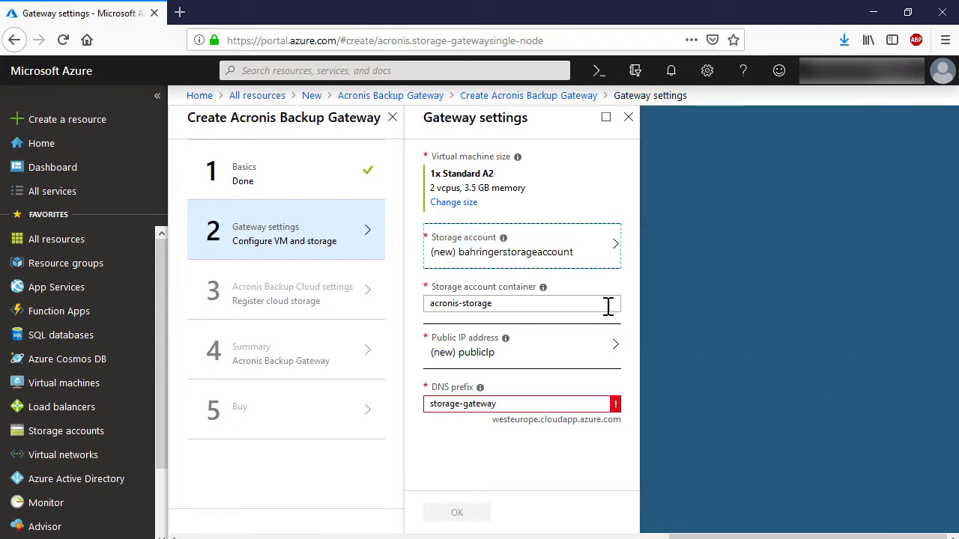
Set container bahringer-storage-container, a static public IP and DNS prefix bahringer-storage-gateway, then confirm
text(bahringer)
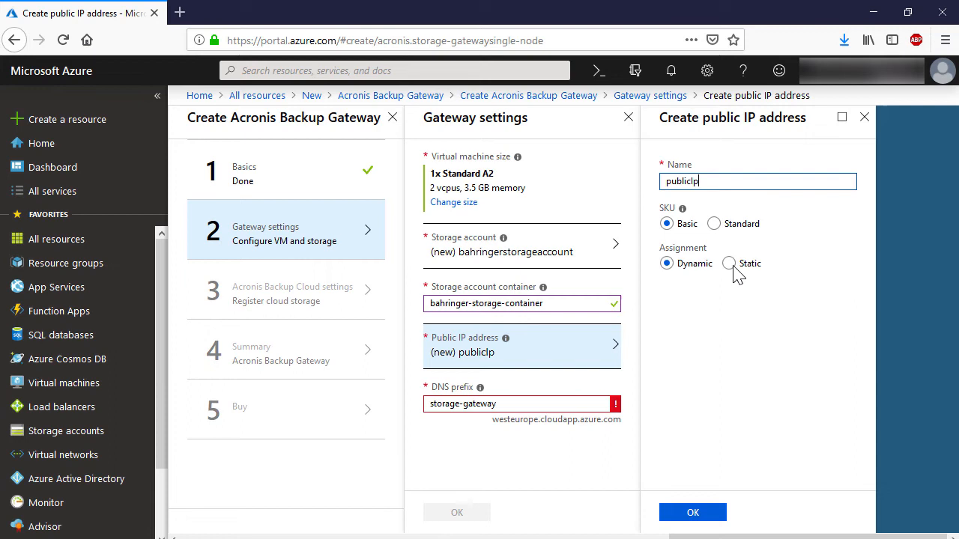
click(728, 264)
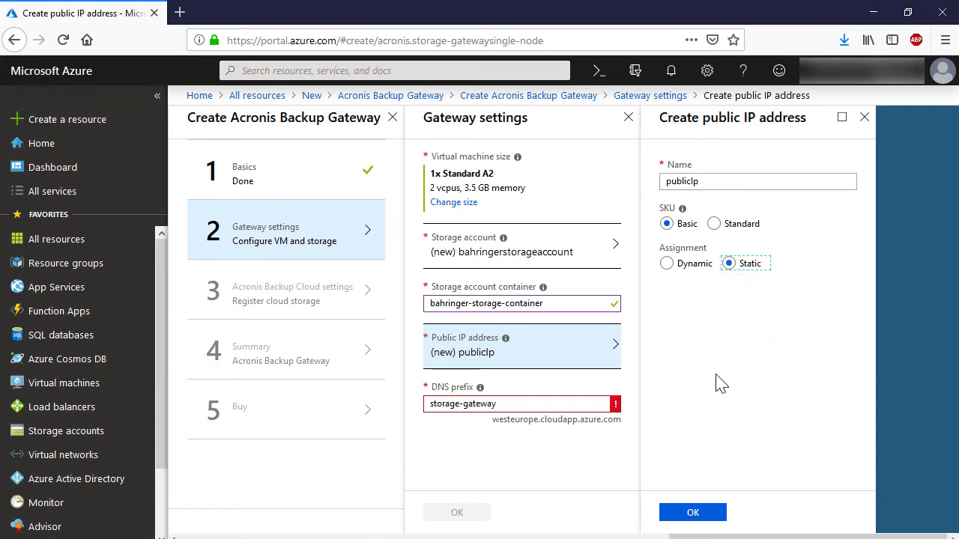
click(692, 512)
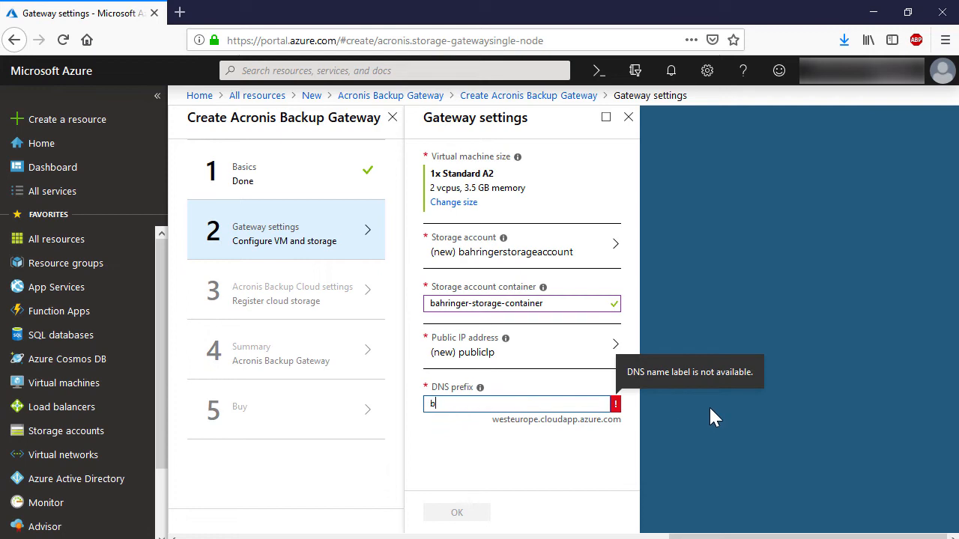
text(ahringer-storage-gat)
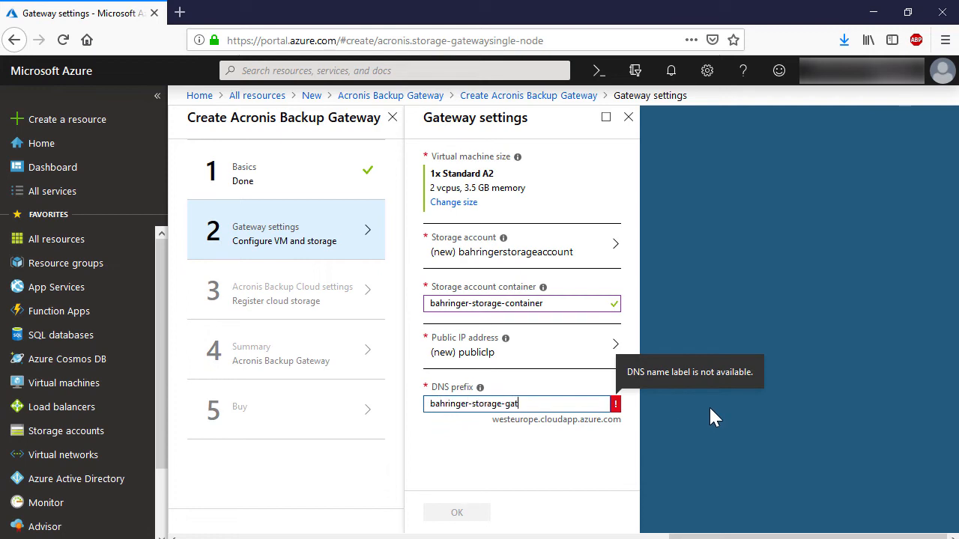
text(eway)
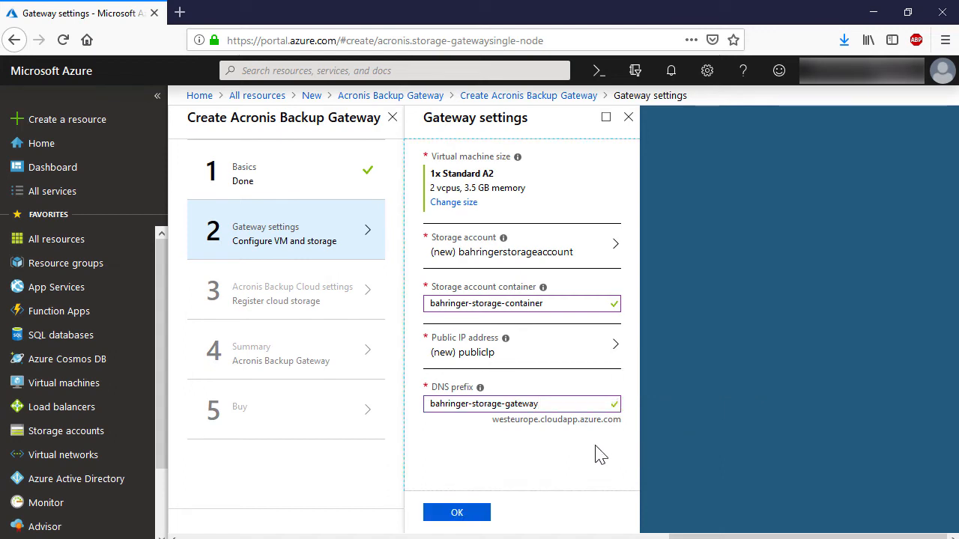
click(455, 512)
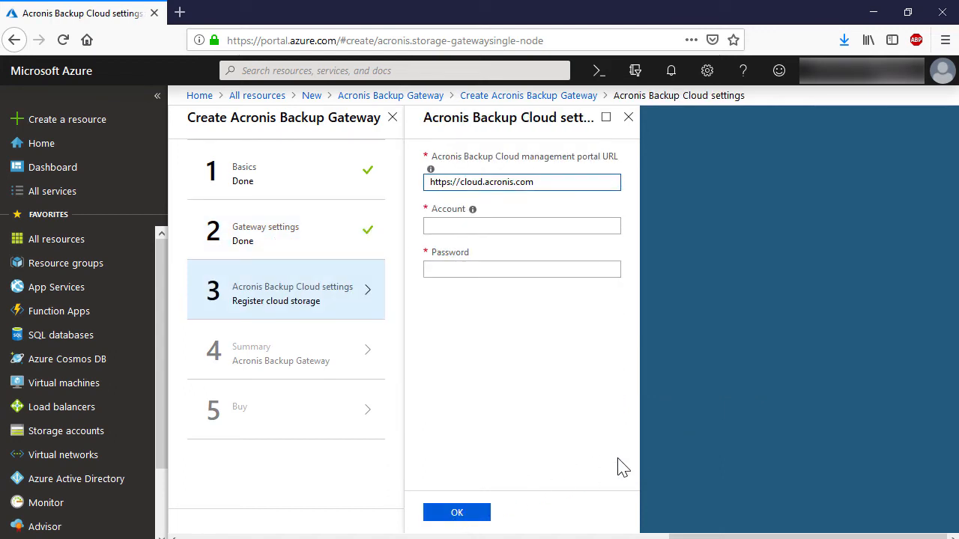
mouse_move(803, 335)
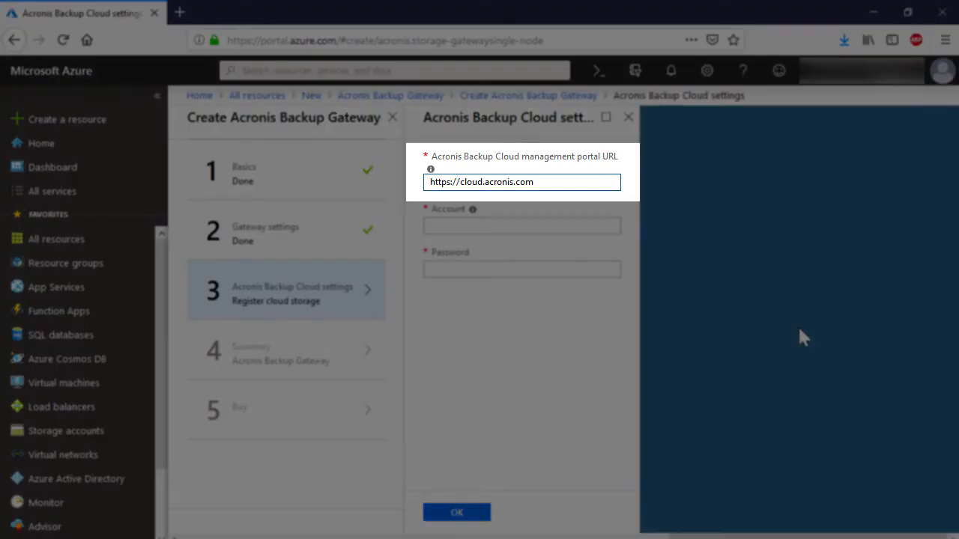
mouse_move(800, 326)
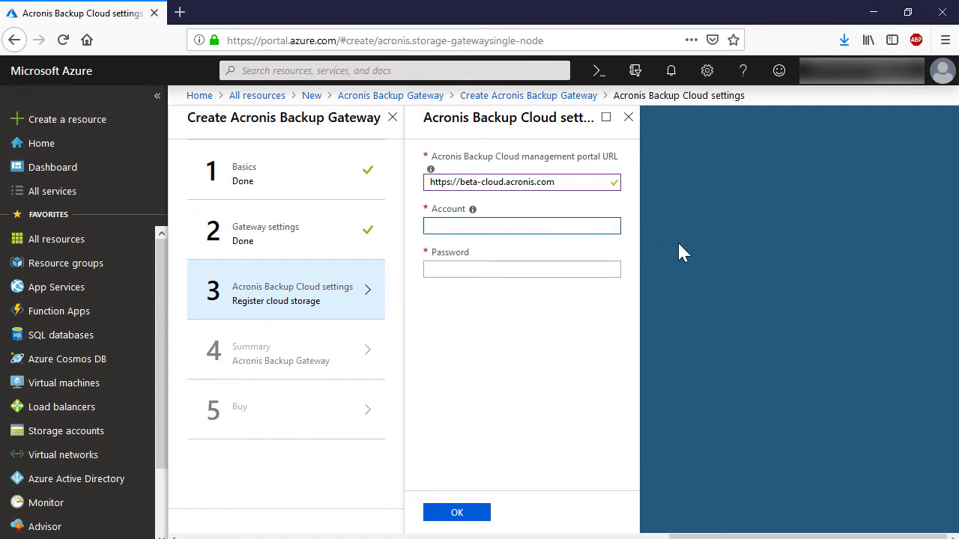
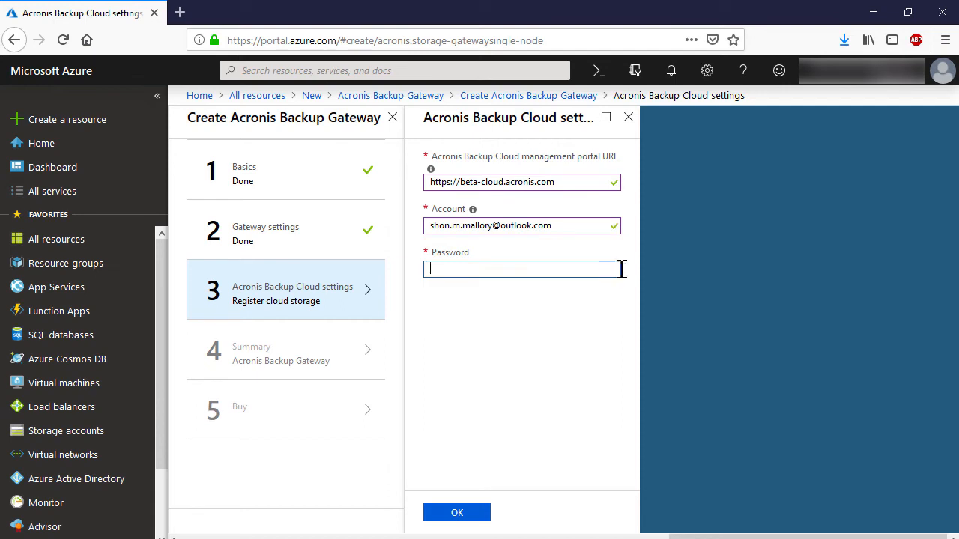
text(password)
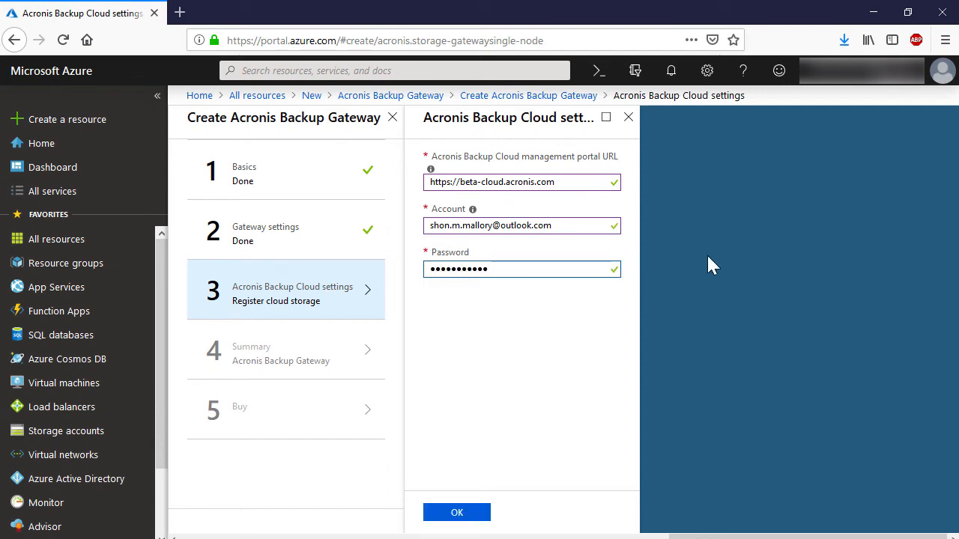
click(455, 512)
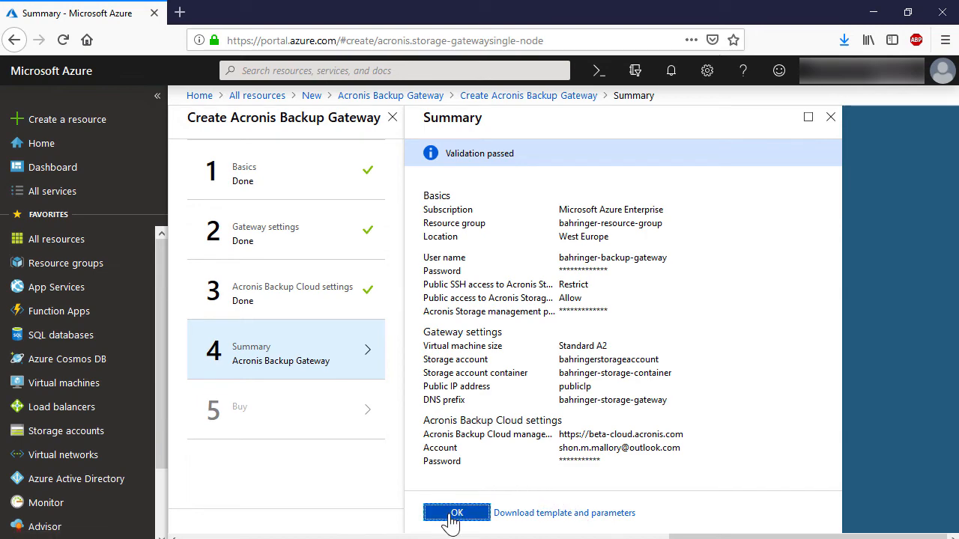
click(456, 512)
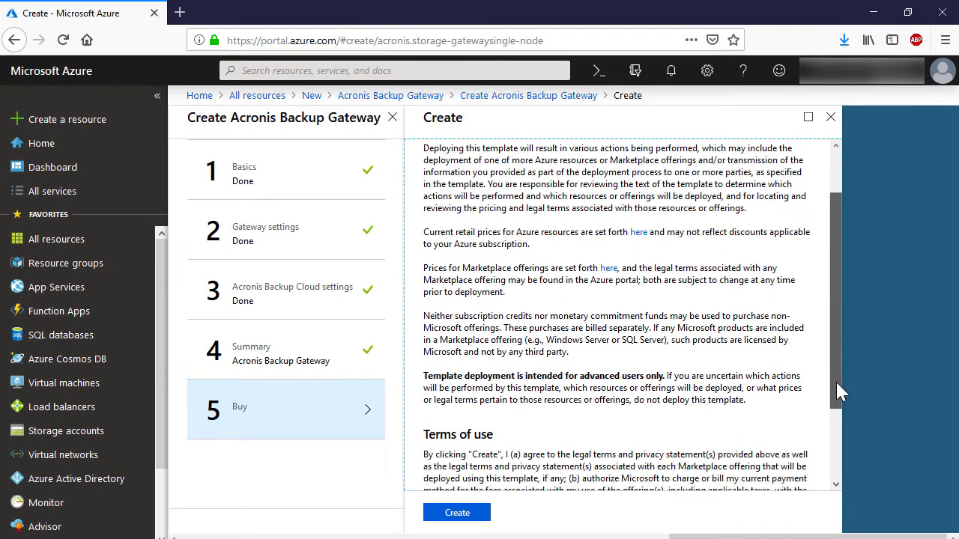
scroll(down, 3)
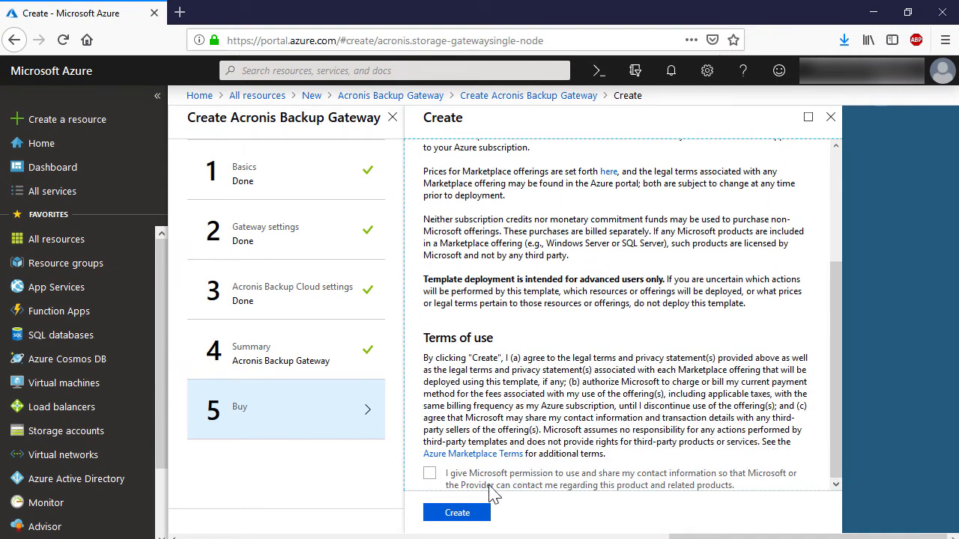
Submit the gateway deployment and open its in-progress details from the notifications
click(457, 512)
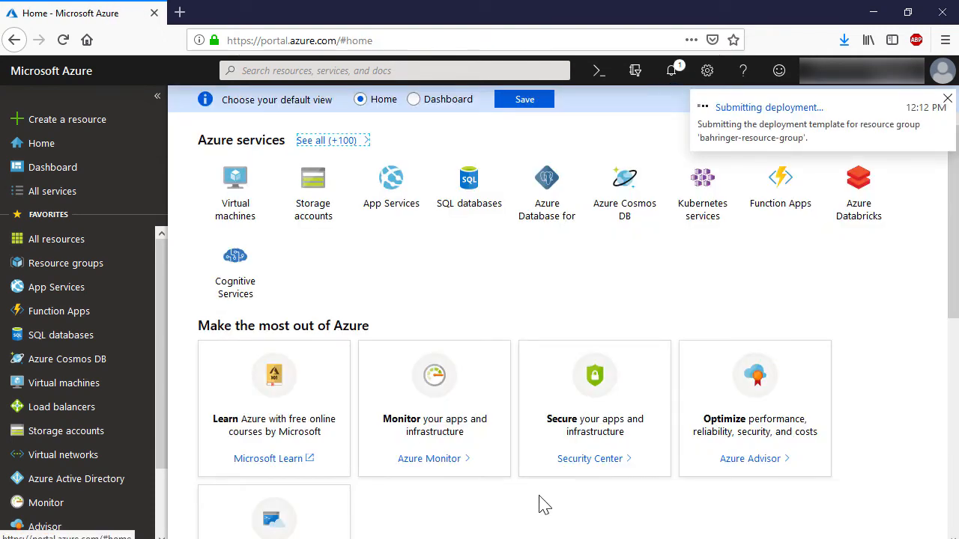
mouse_move(770, 305)
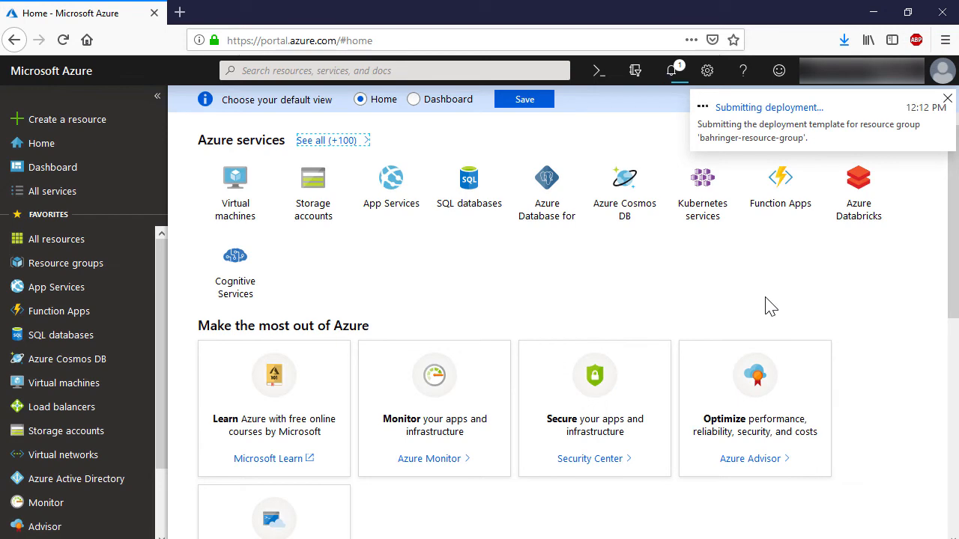
click(671, 70)
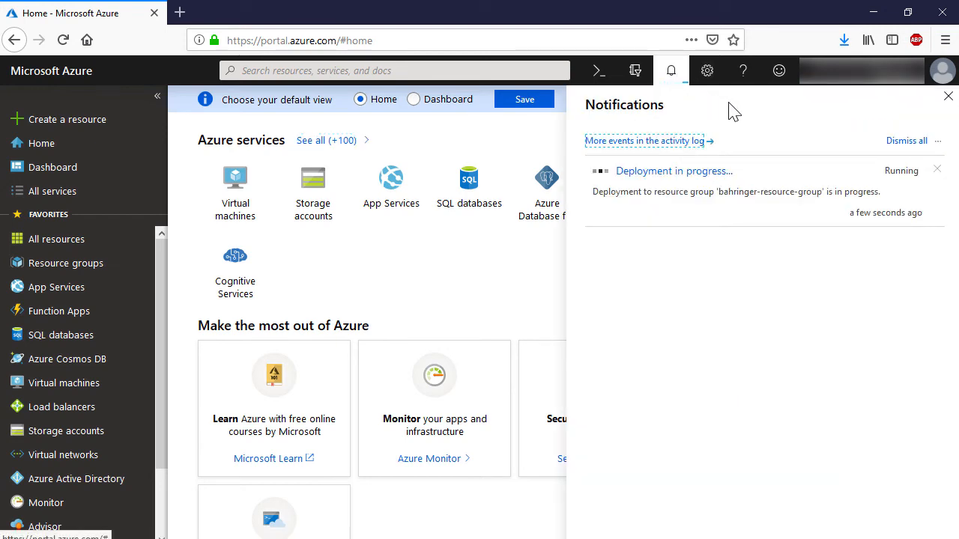
mouse_move(702, 171)
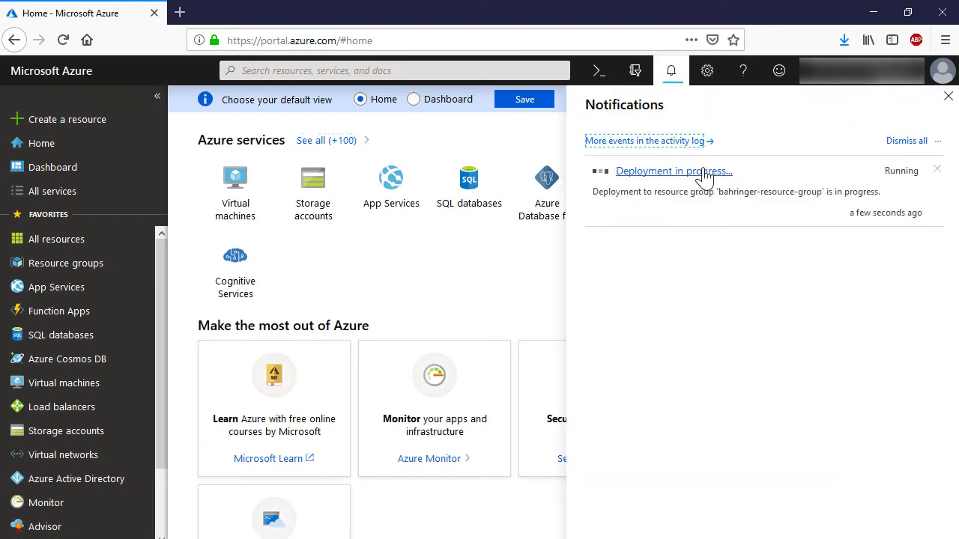
click(674, 171)
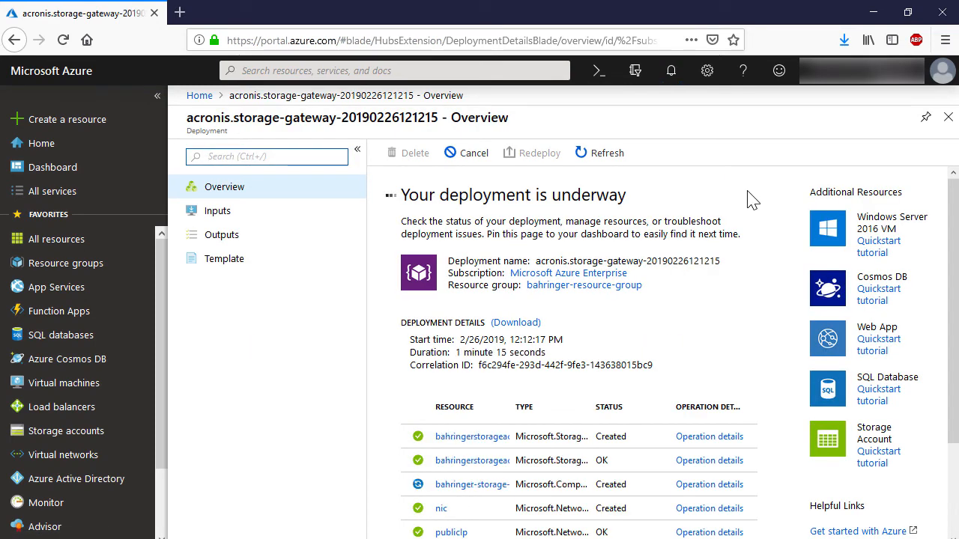
Wait for the deployment to complete, dismiss the success notice and review the created resources
click(599, 153)
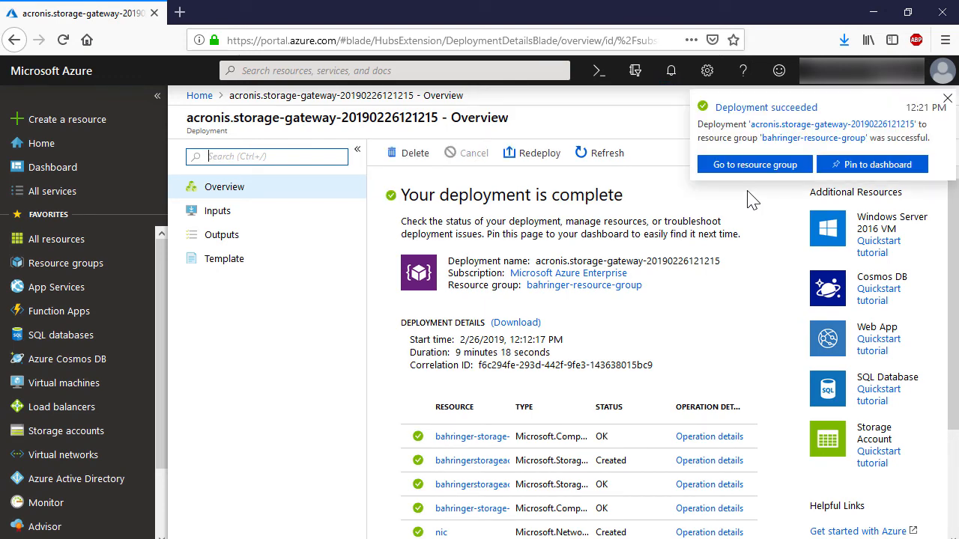
click(946, 99)
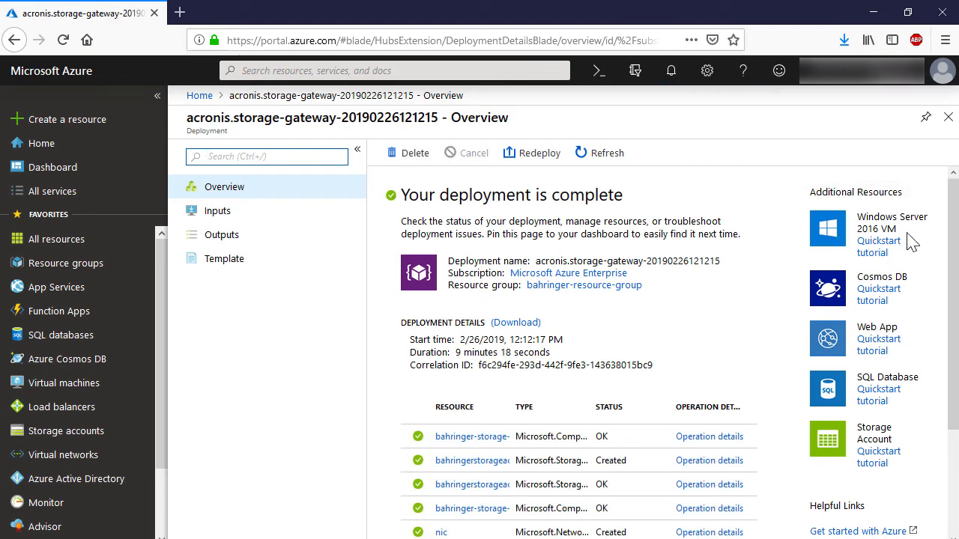
scroll(down, 3)
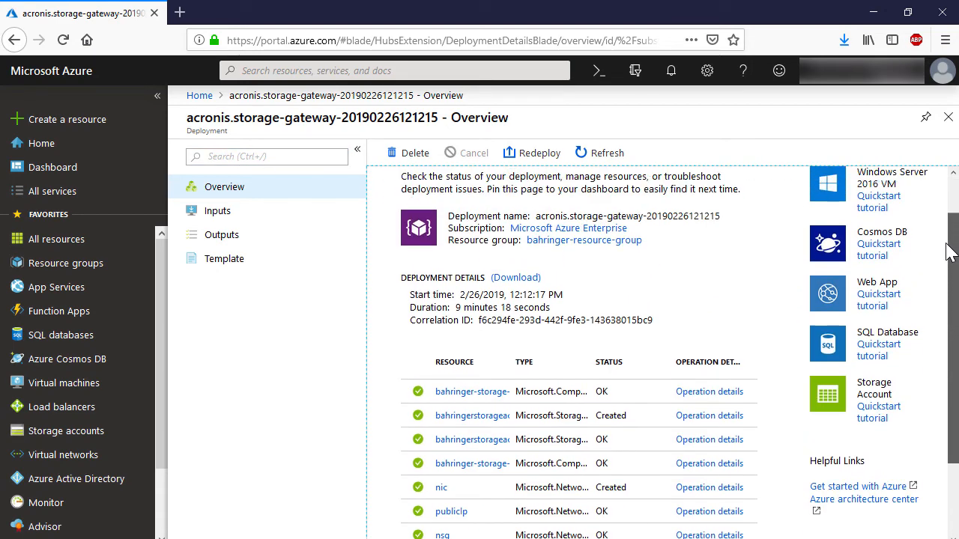
scroll(up, 3)
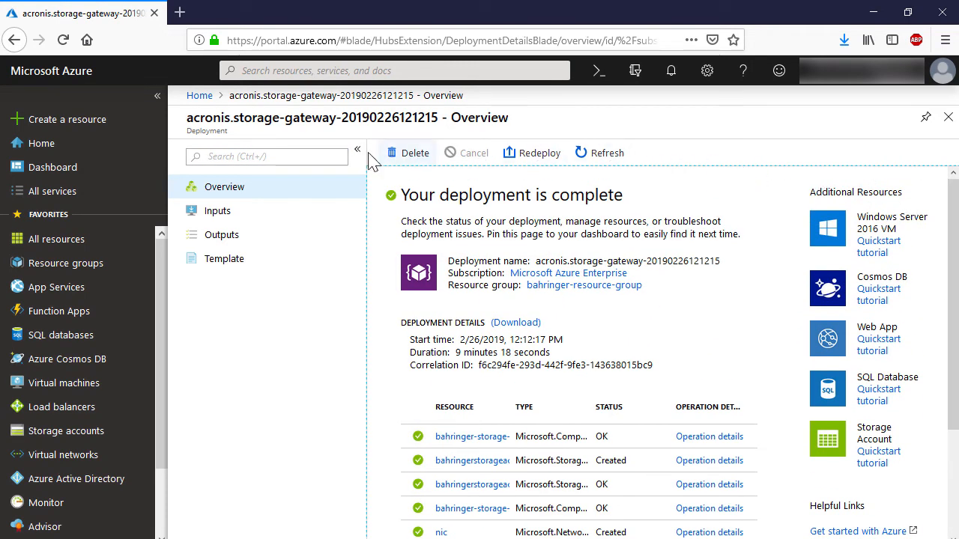
click(57, 239)
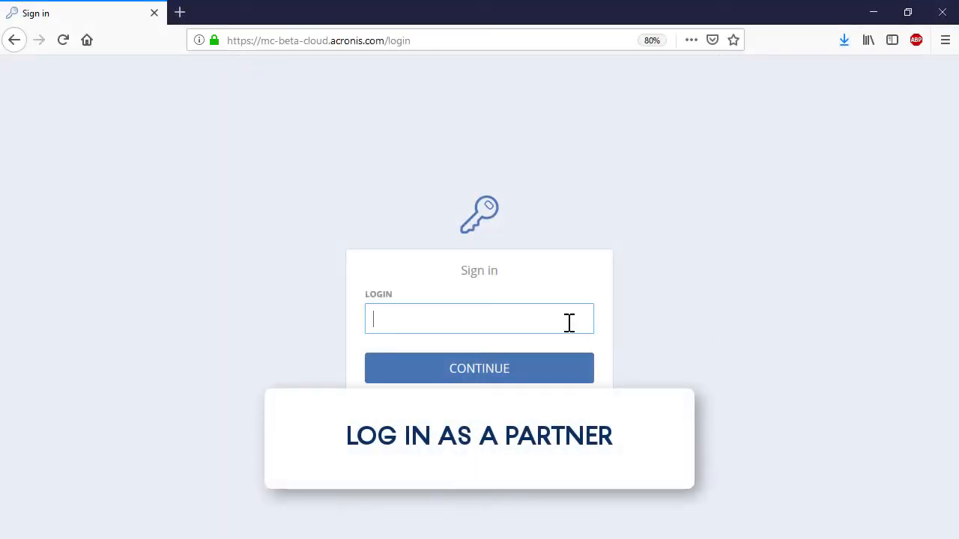
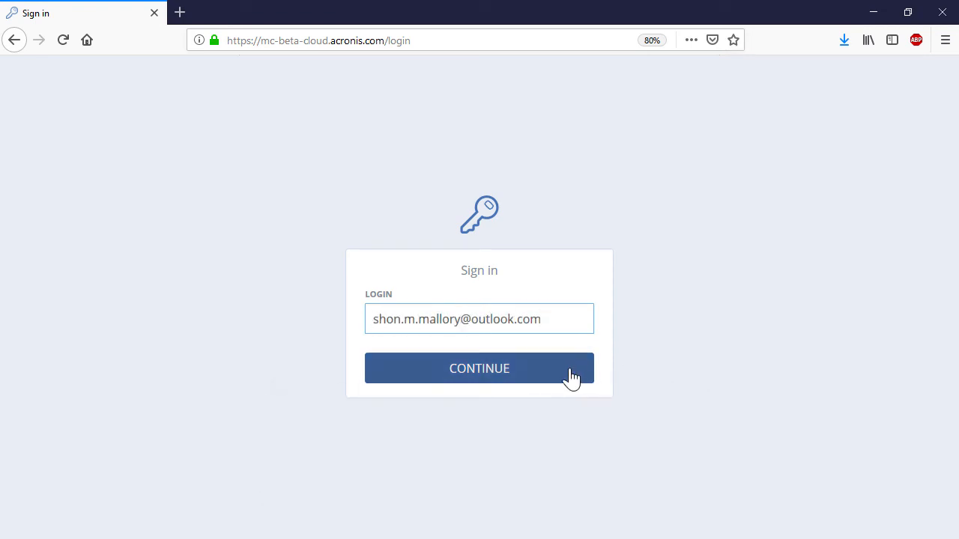
click(479, 369)
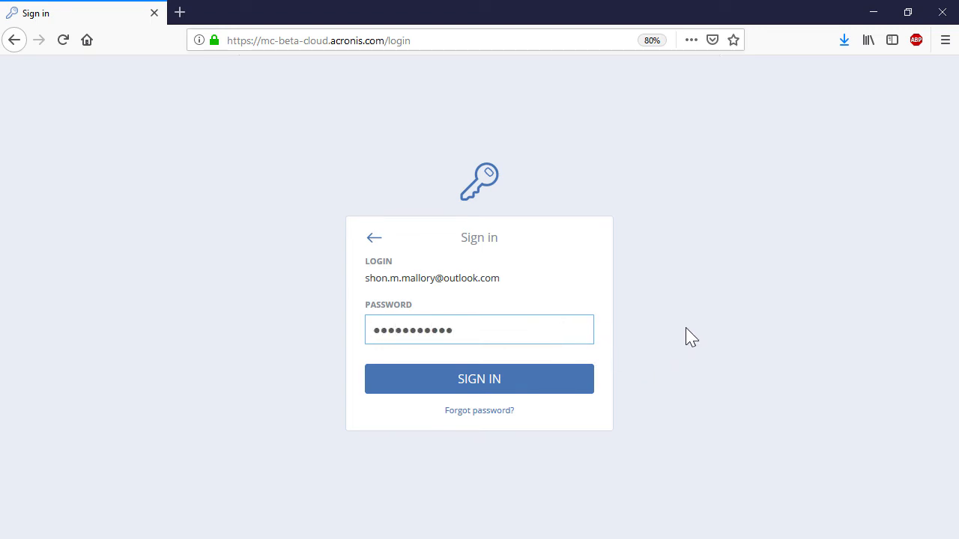
click(479, 377)
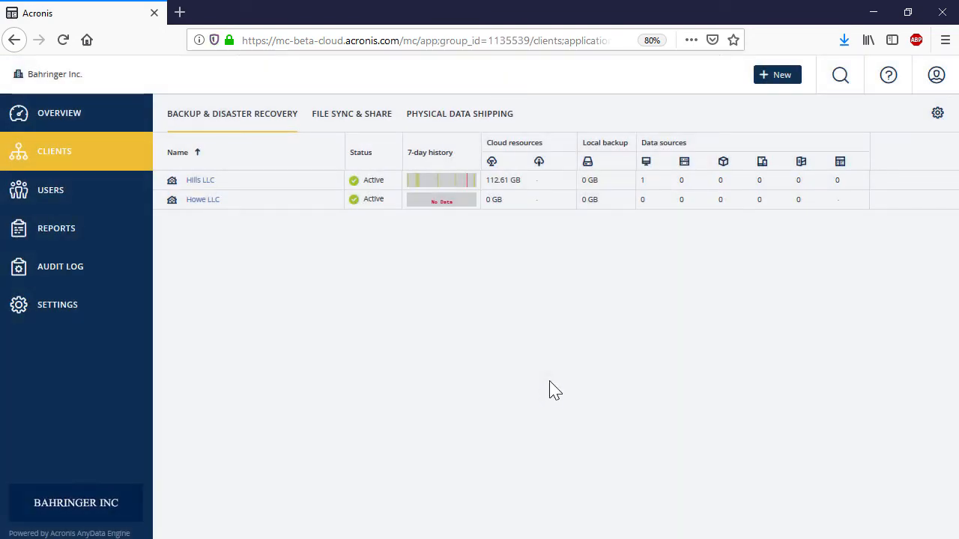
mouse_move(111, 315)
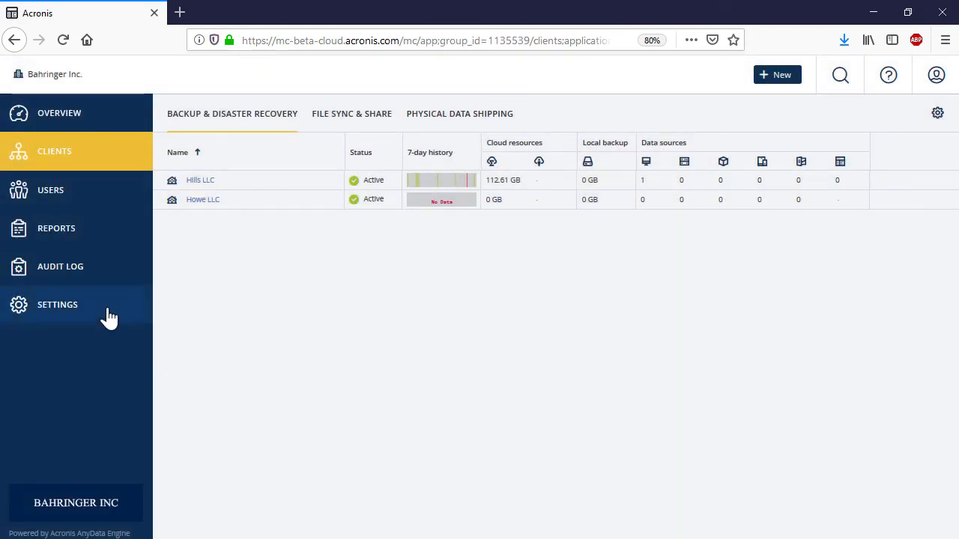
In Settings > Locations, rename the Azure gateway storage to Bahringer Azure Storage
click(57, 304)
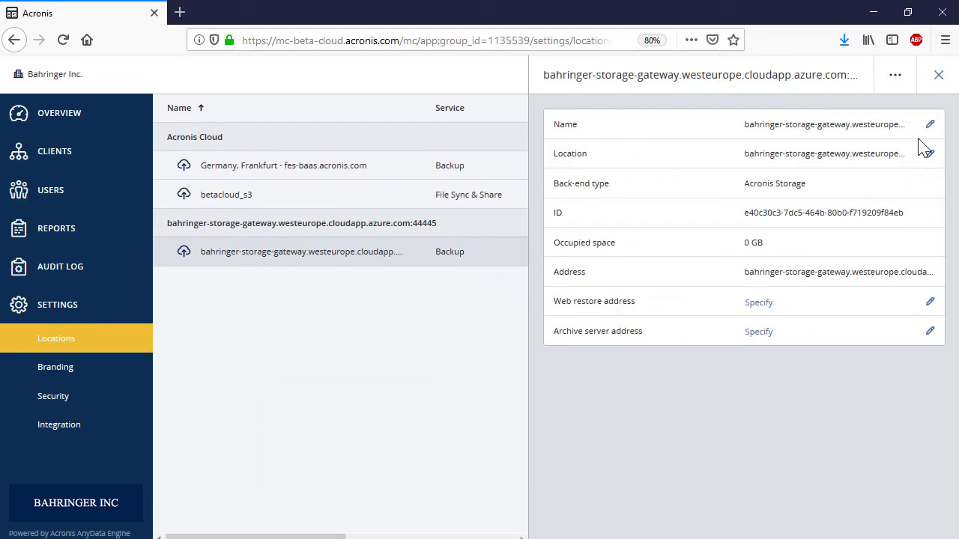
click(930, 124)
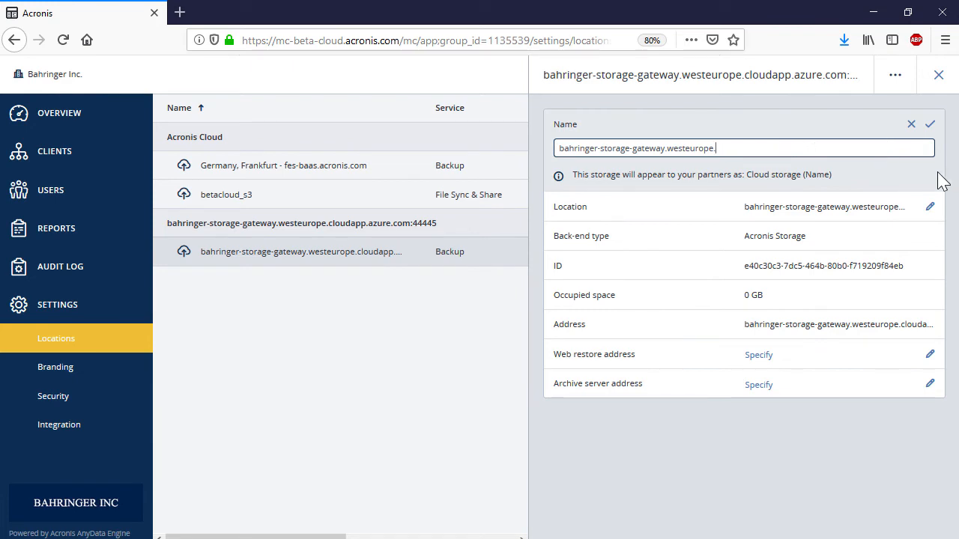
text(Bahringer Az)
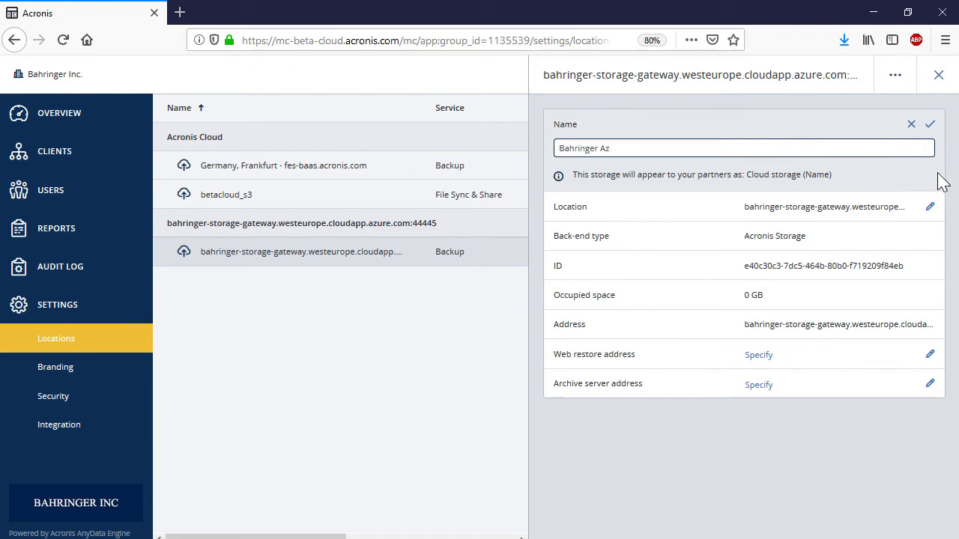
click(929, 123)
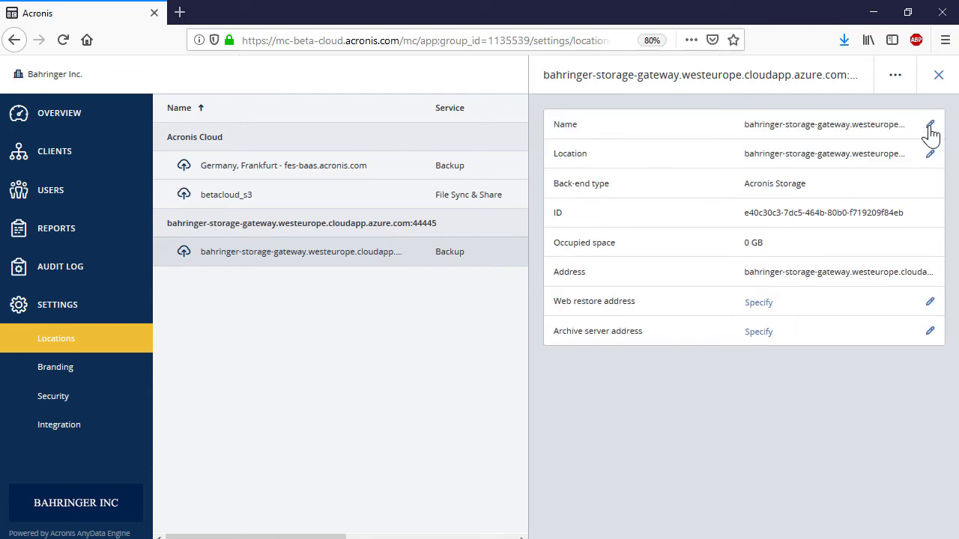
click(928, 124)
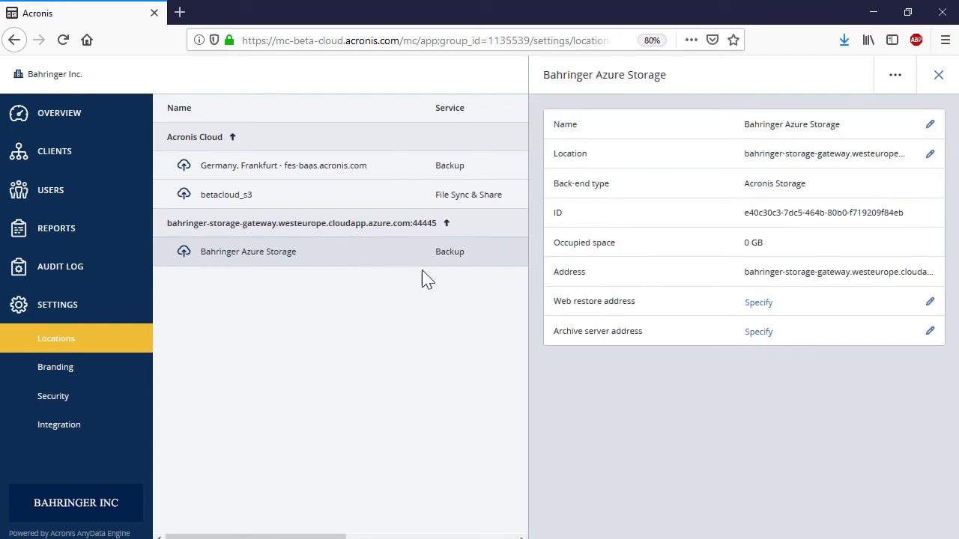
Rename the storage location from bahringer-storage-gateway to Bahringer Azure Storage
click(470, 223)
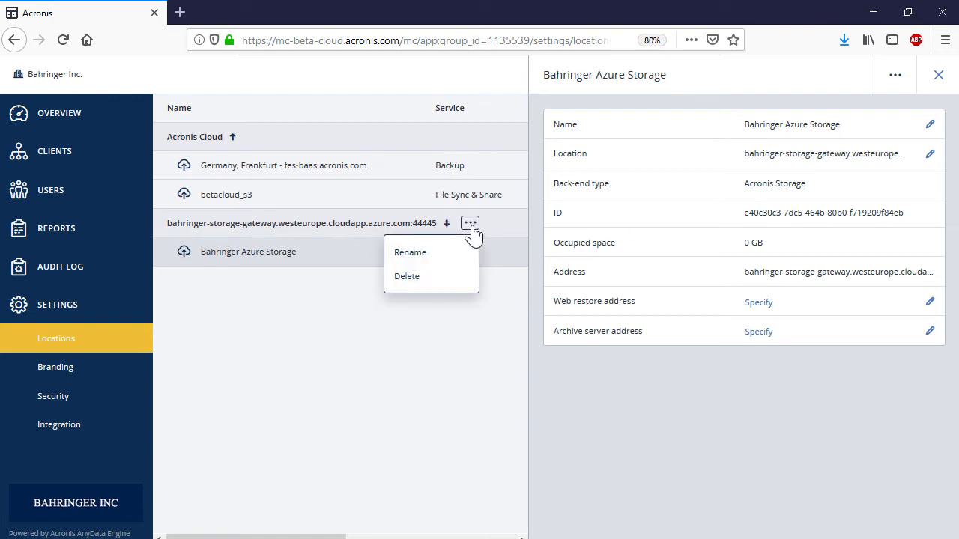
click(410, 252)
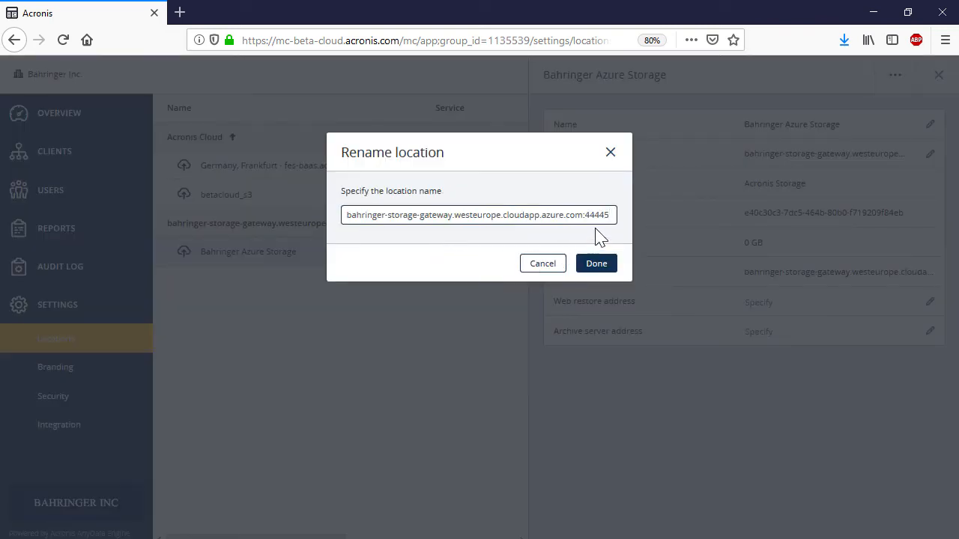
text(bahringer-sto)
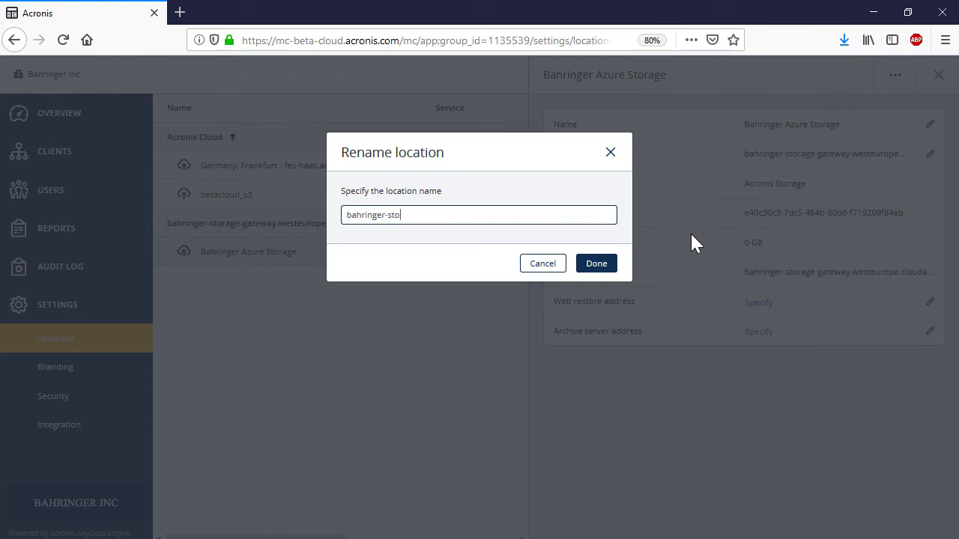
text(Bahringer Azure Storage)
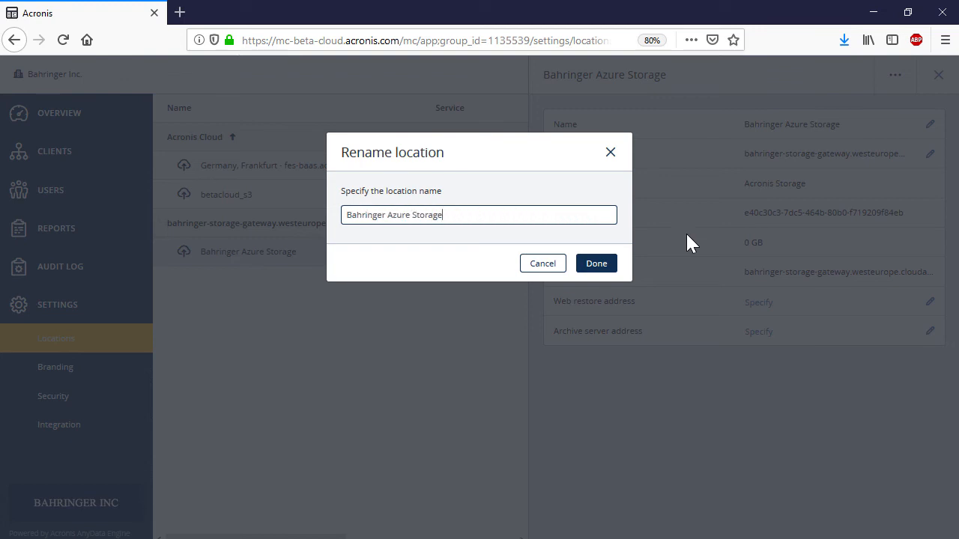
click(596, 264)
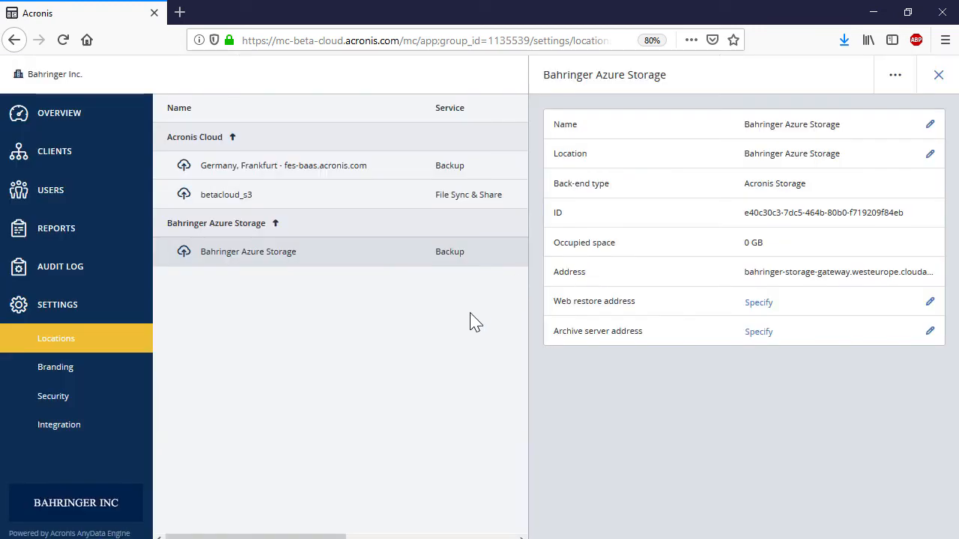
Start a new customer named Kerluke Inc, keeping Production mode and English language
click(894, 75)
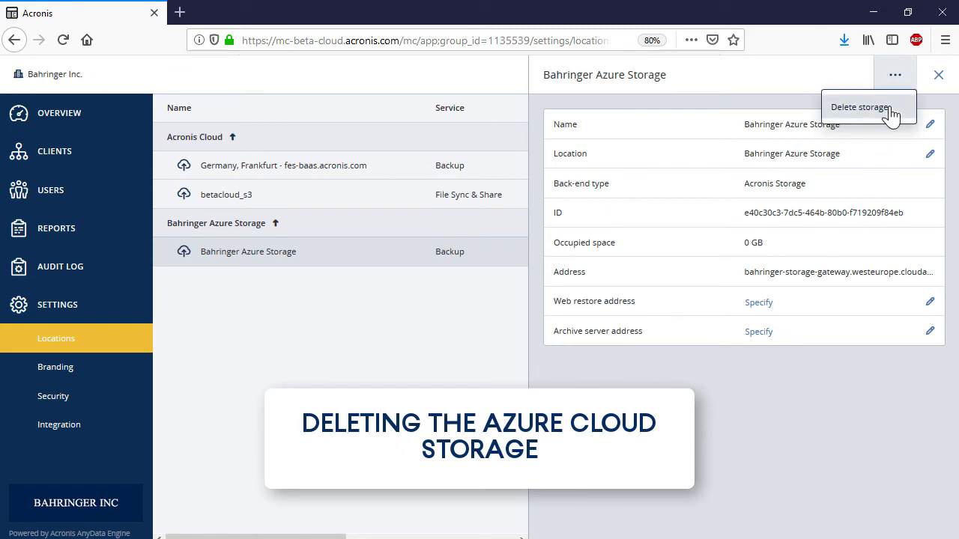
click(859, 106)
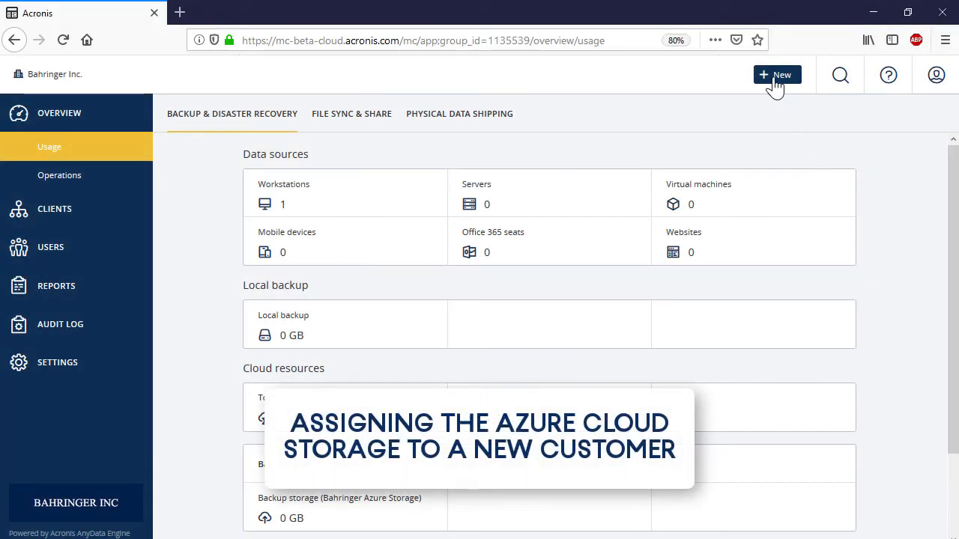
click(776, 75)
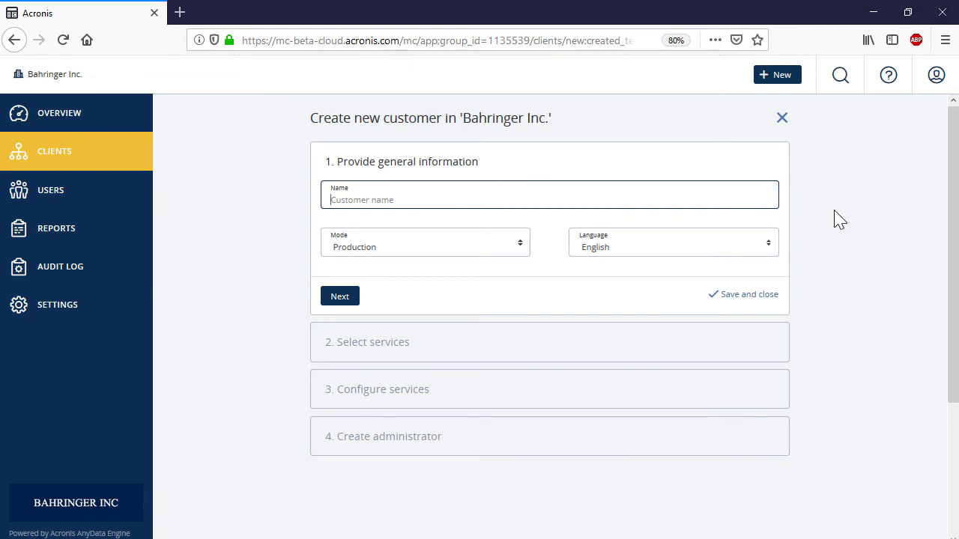
text(Kerluke Inc)
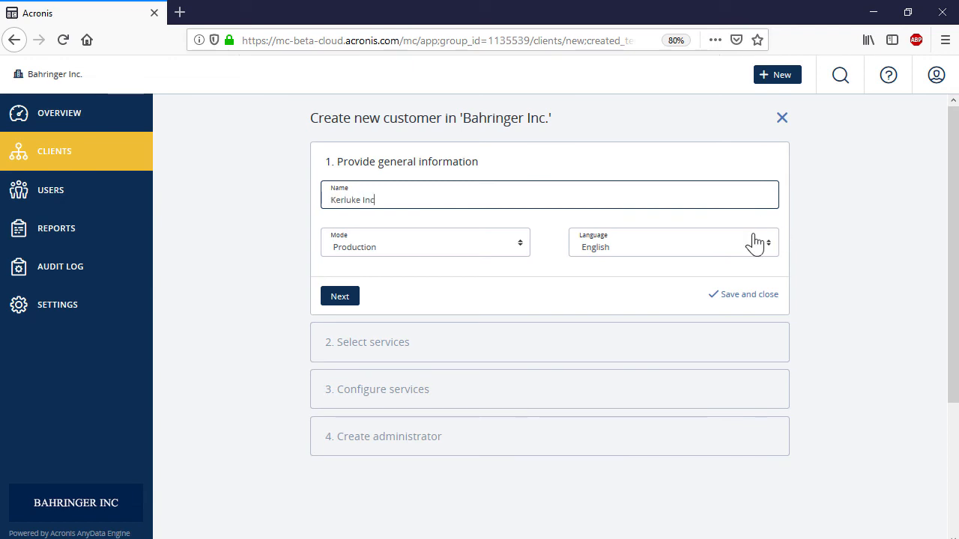
click(425, 242)
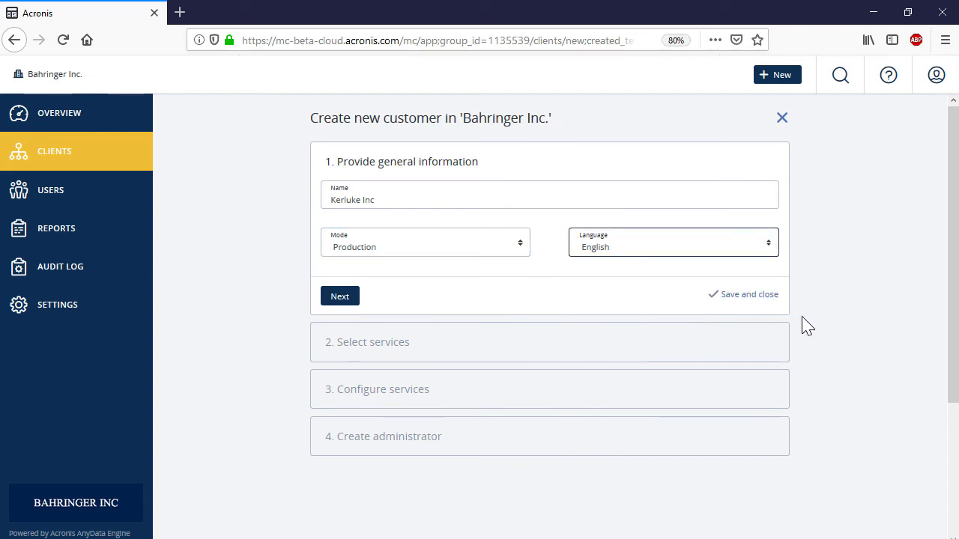
mouse_move(446, 352)
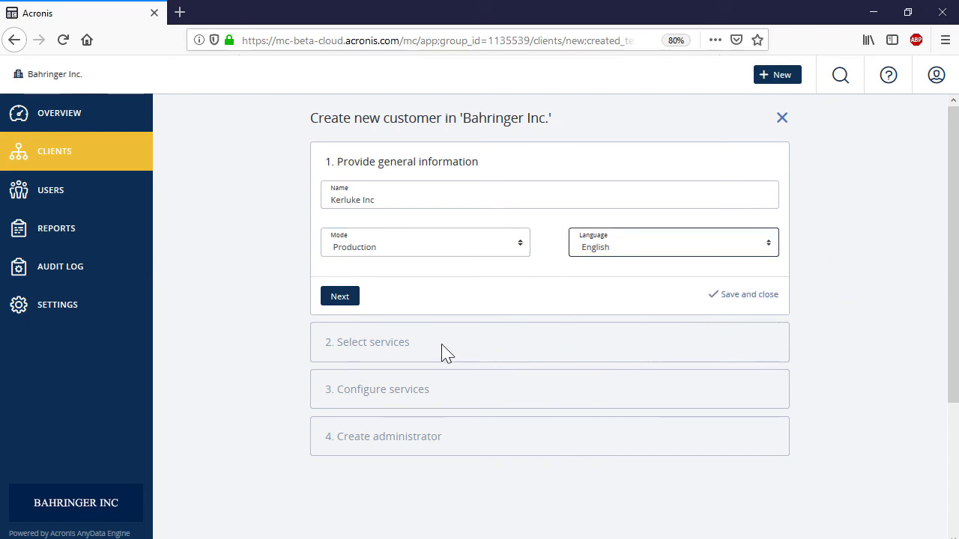
Proceed through the services step with all services left enabled
click(338, 296)
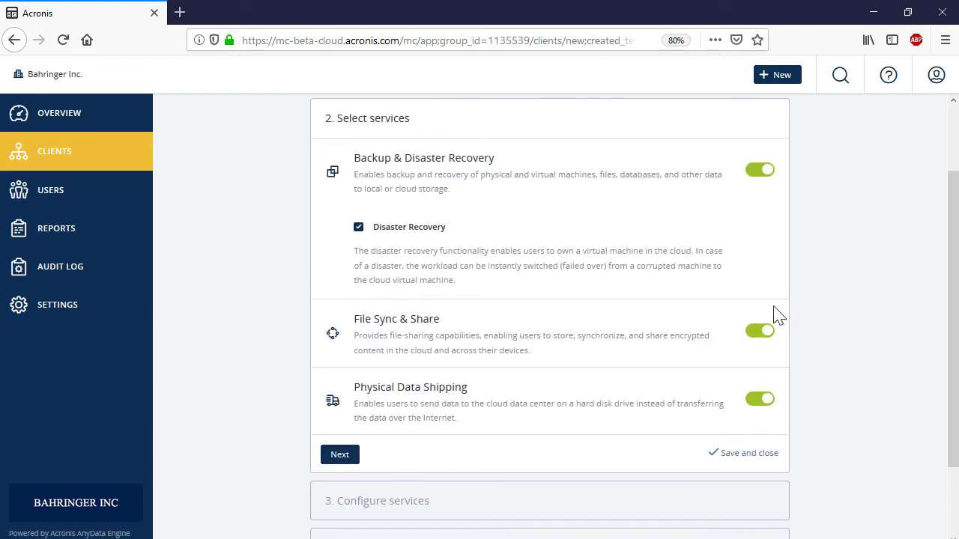
mouse_move(425, 457)
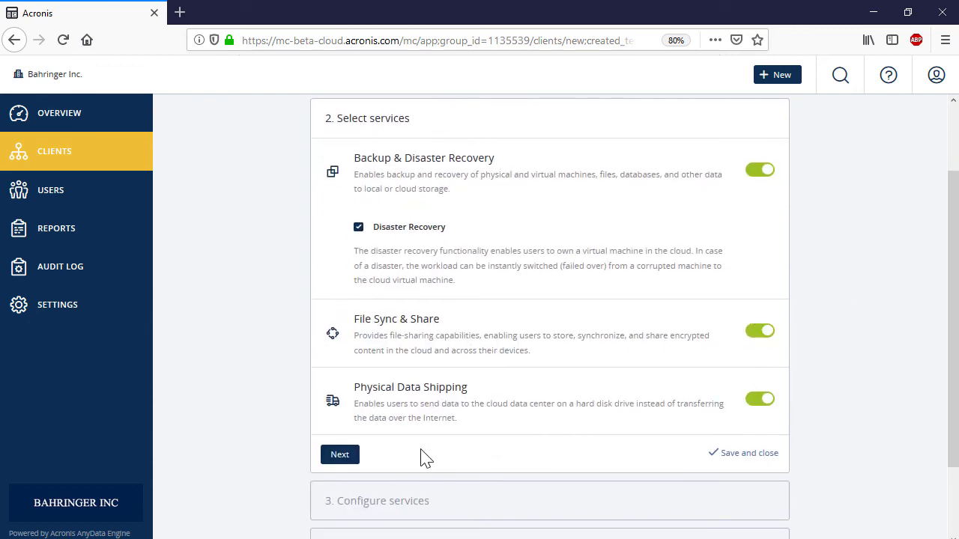
click(339, 454)
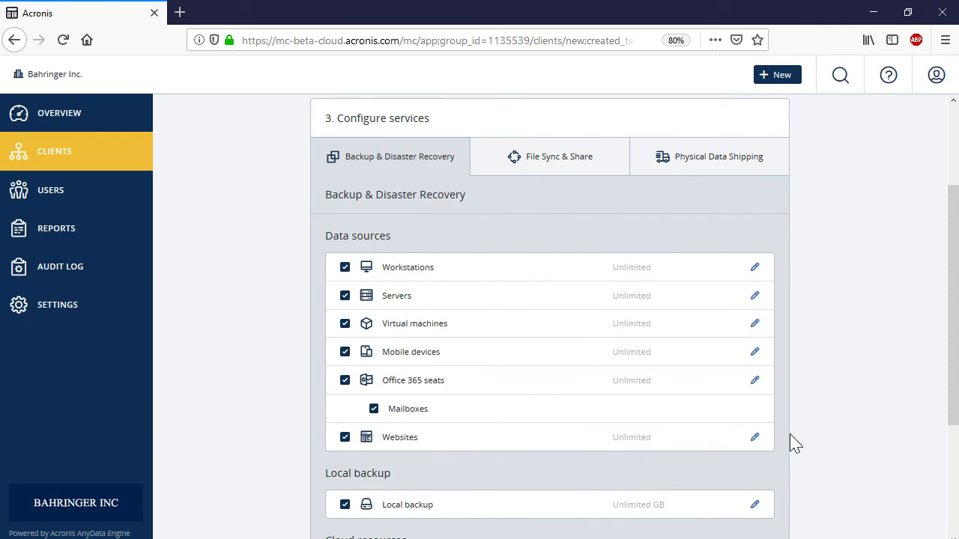
scroll(down, 3)
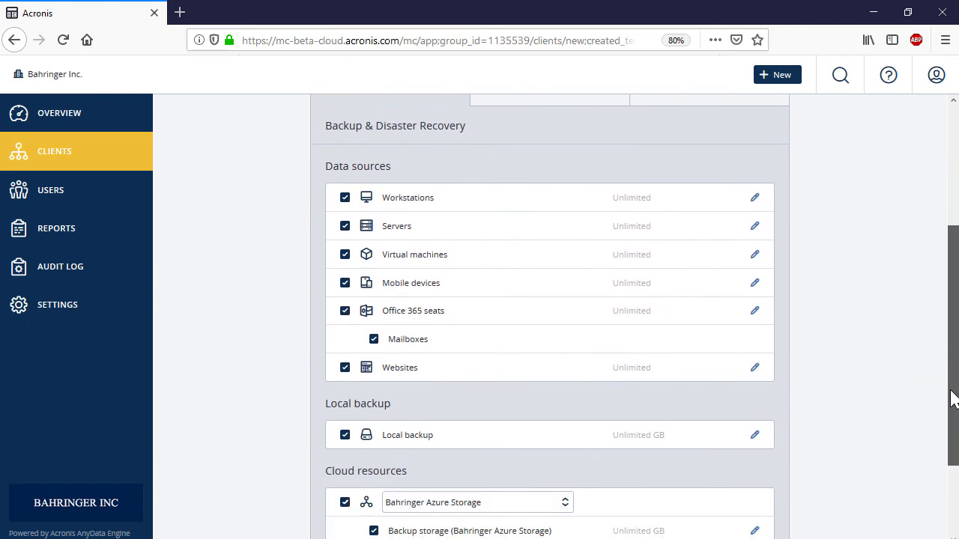
scroll(down, 3)
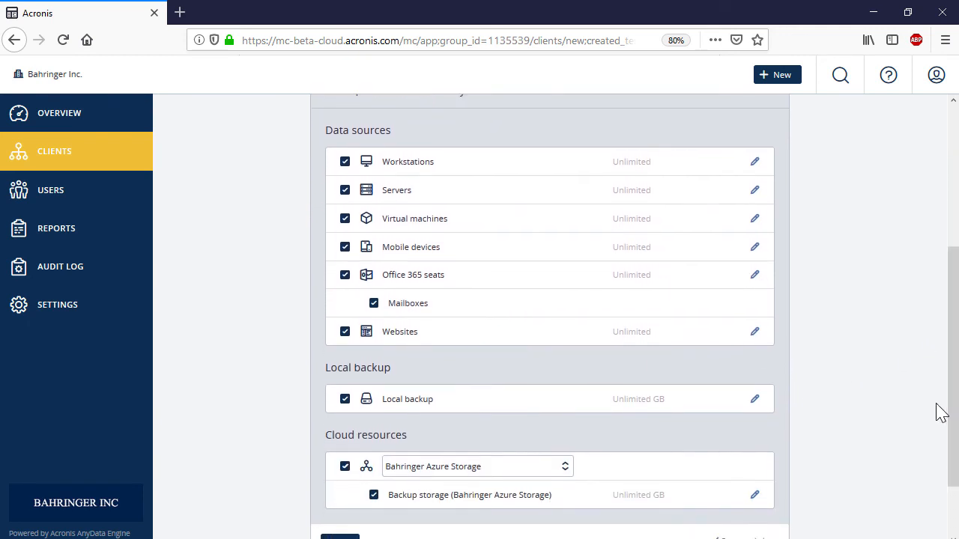
Keep Bahringer Azure Storage as the cloud storage and continue to the administrator step
click(563, 466)
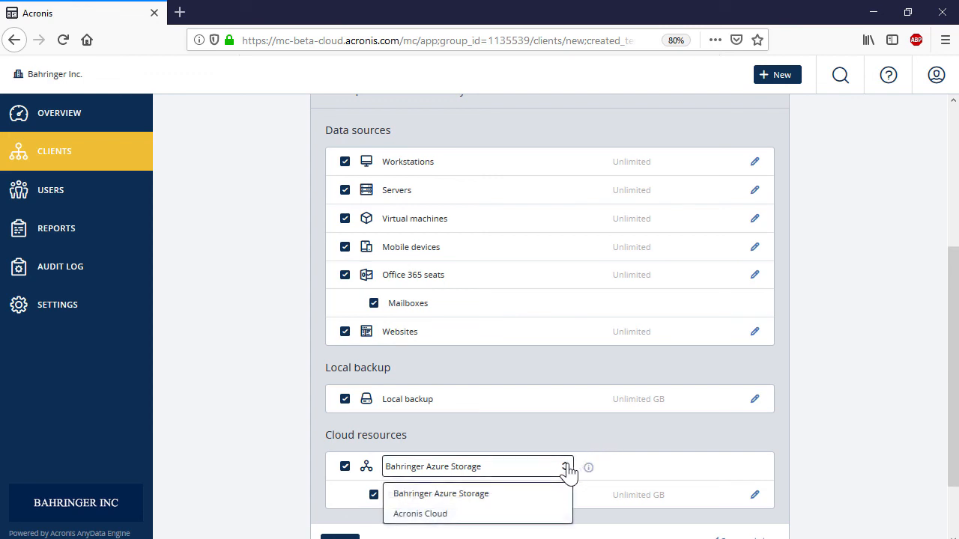
click(440, 493)
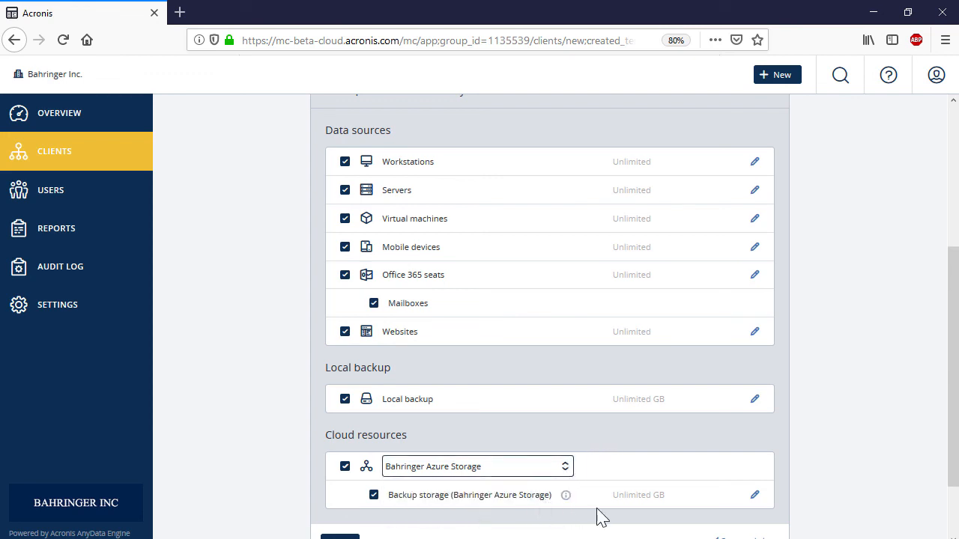
scroll(down, 3)
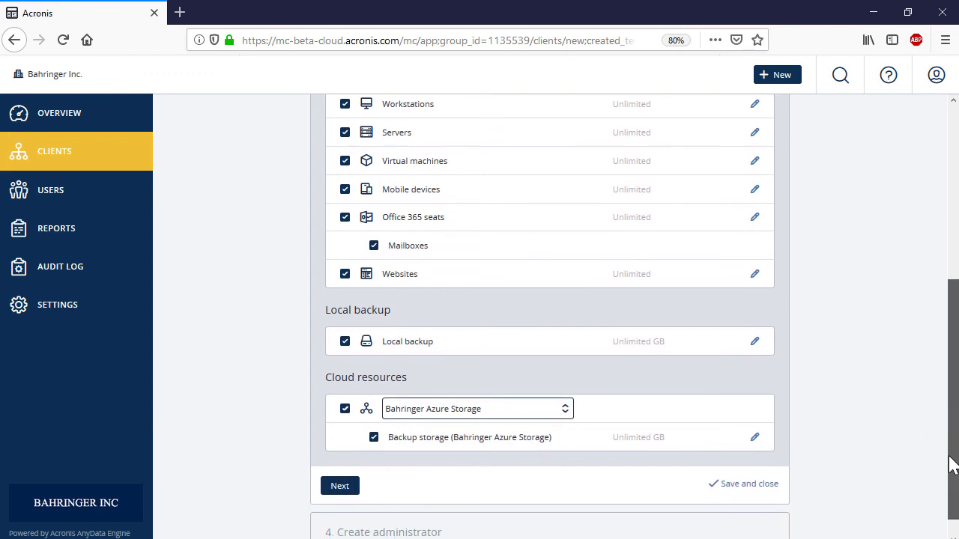
scroll(down, 3)
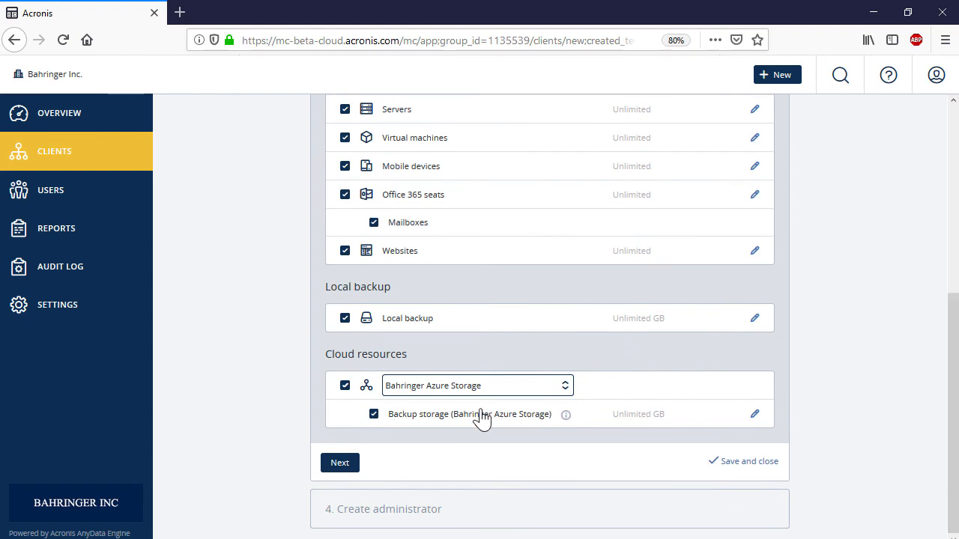
click(339, 461)
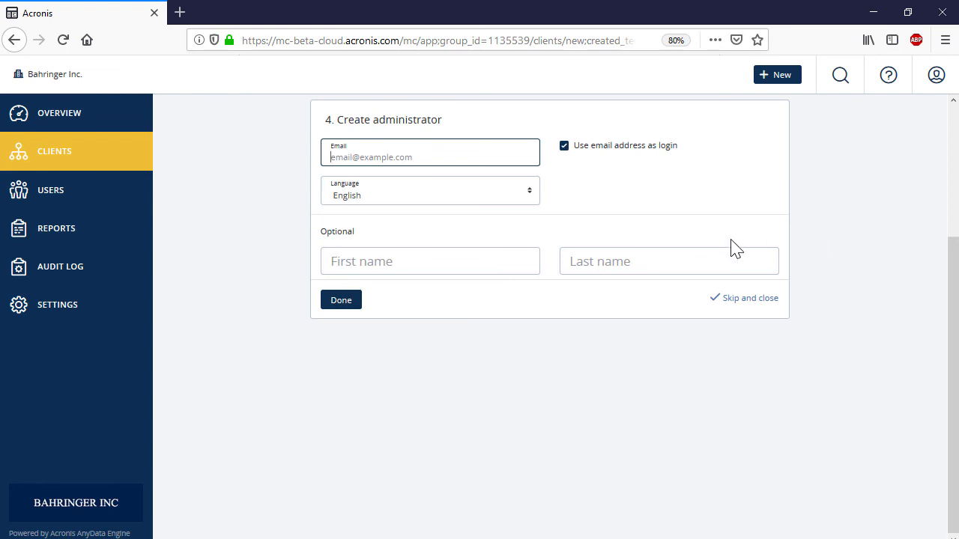
mouse_move(632, 170)
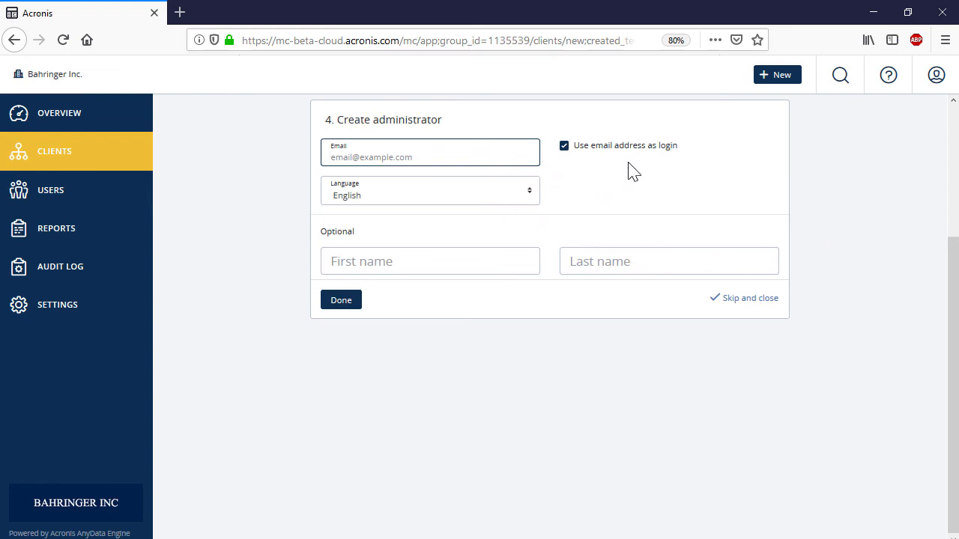
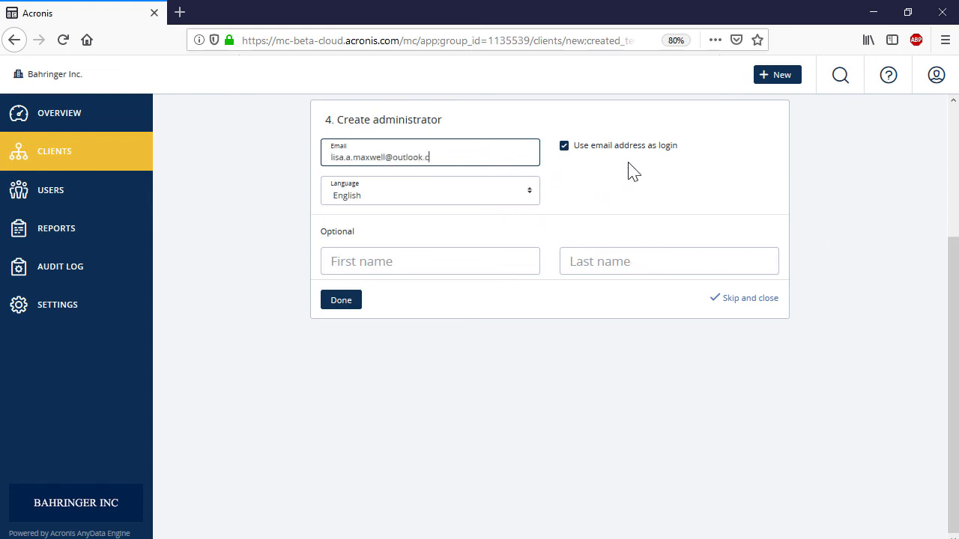
click(430, 191)
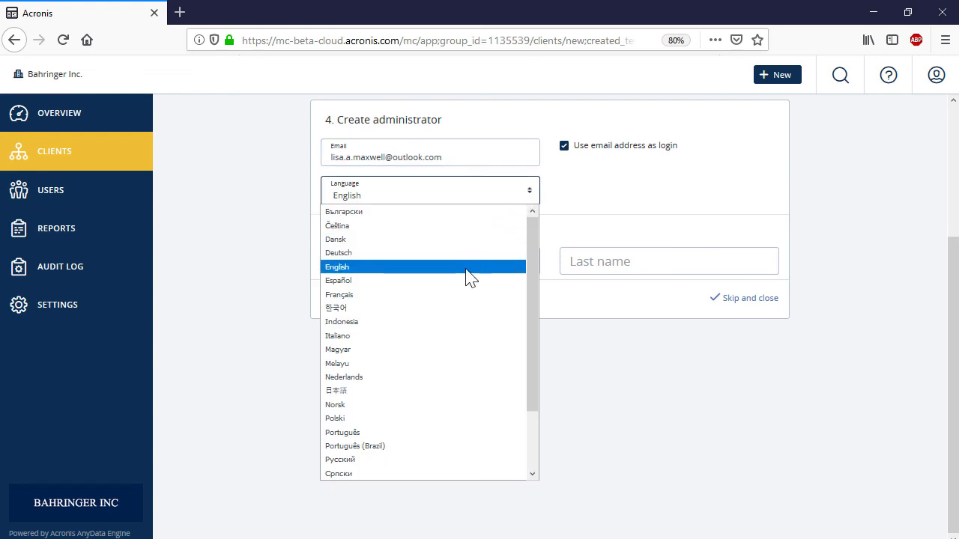
click(336, 266)
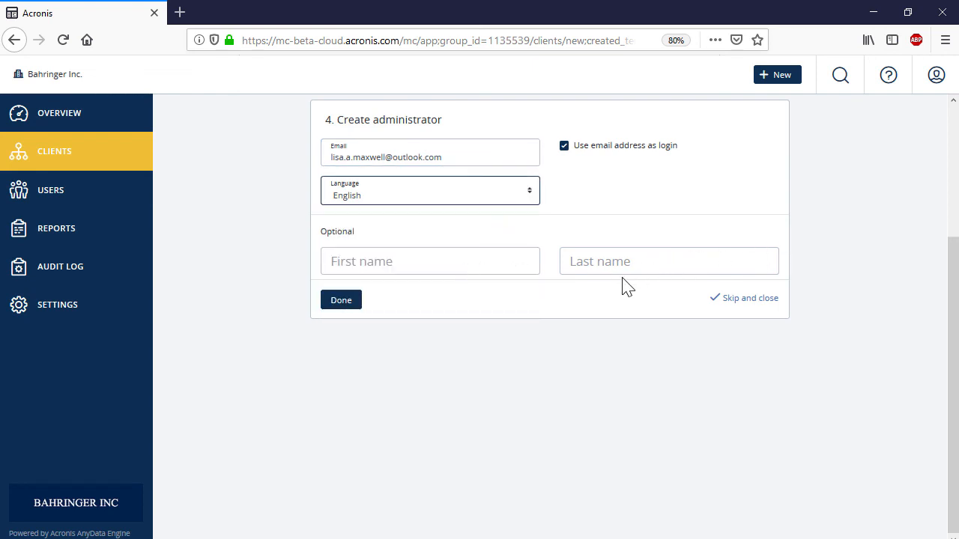
click(430, 261)
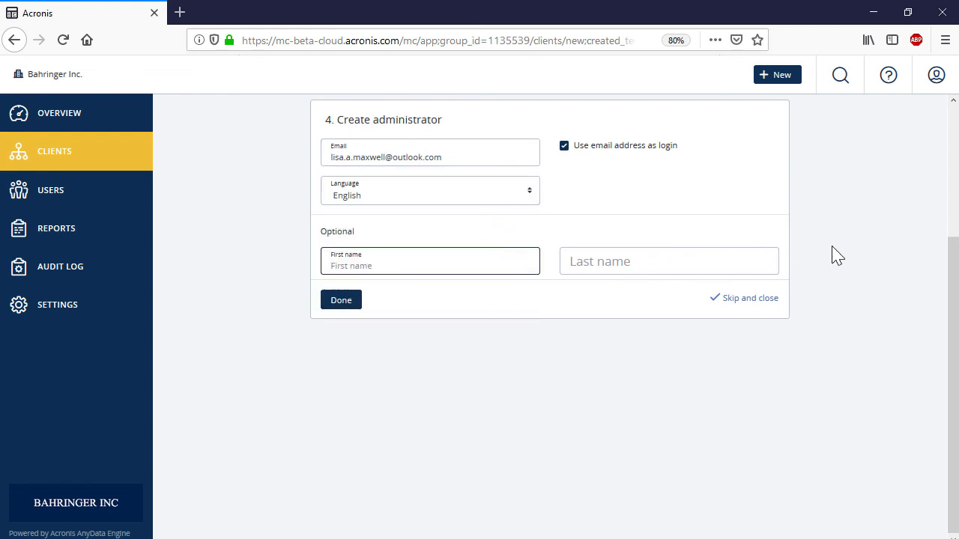
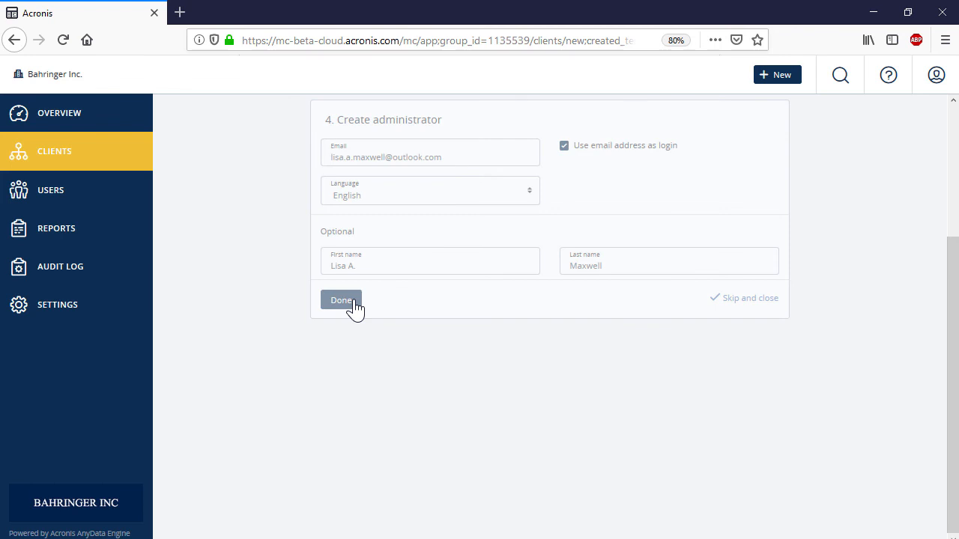
click(342, 299)
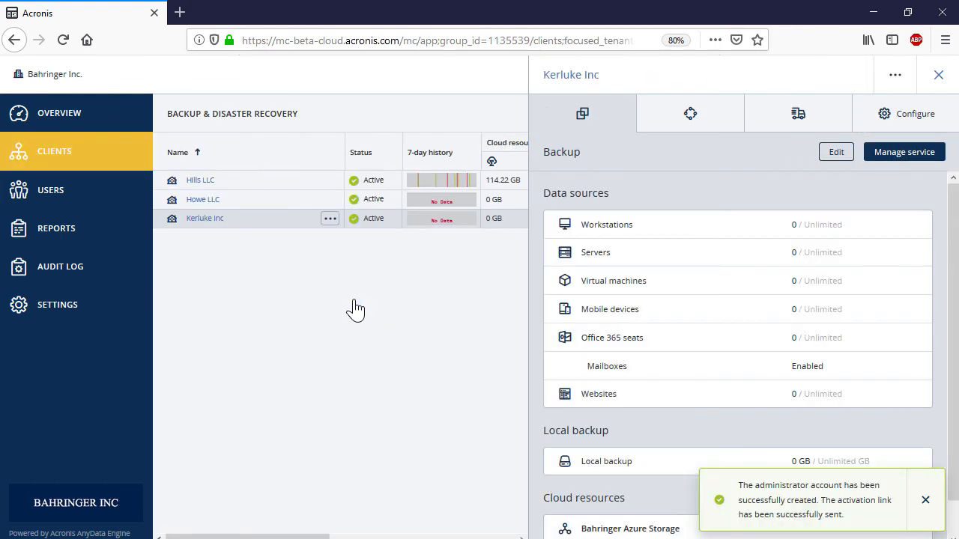